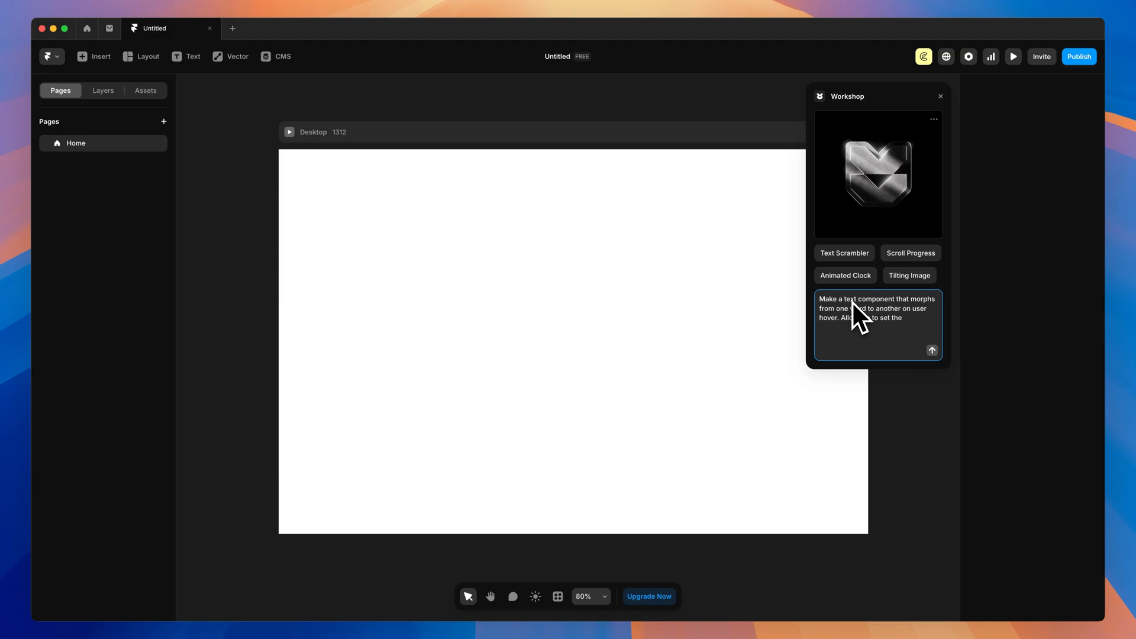
Close the glass credit card demo preview and return to the blank Untitled desktop frame
click(933, 350)
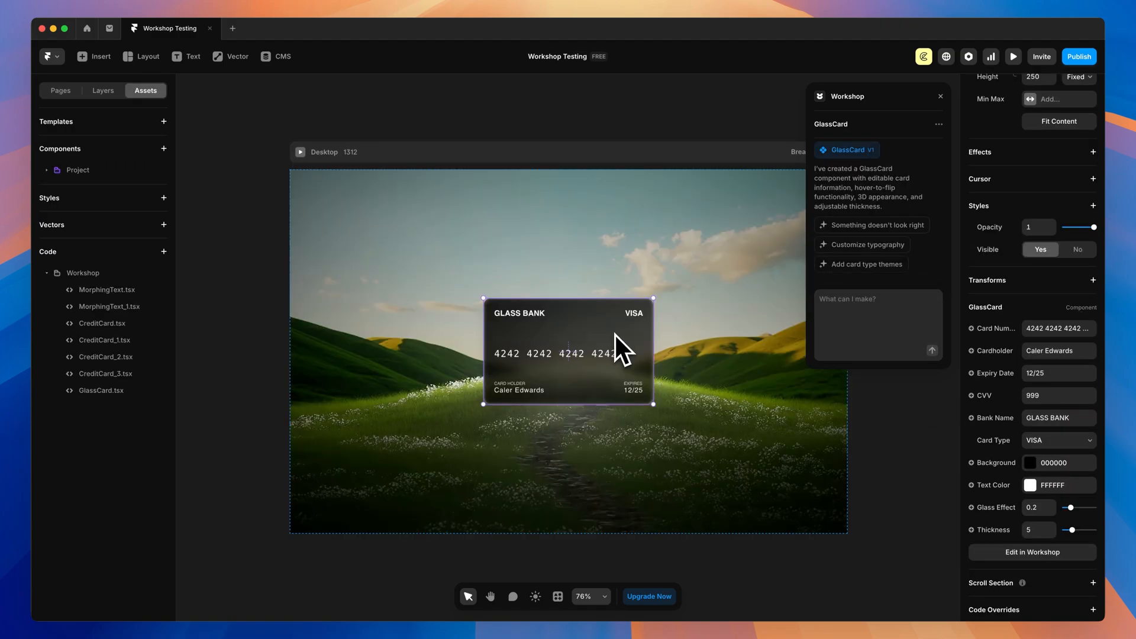
mouse_move(892, 213)
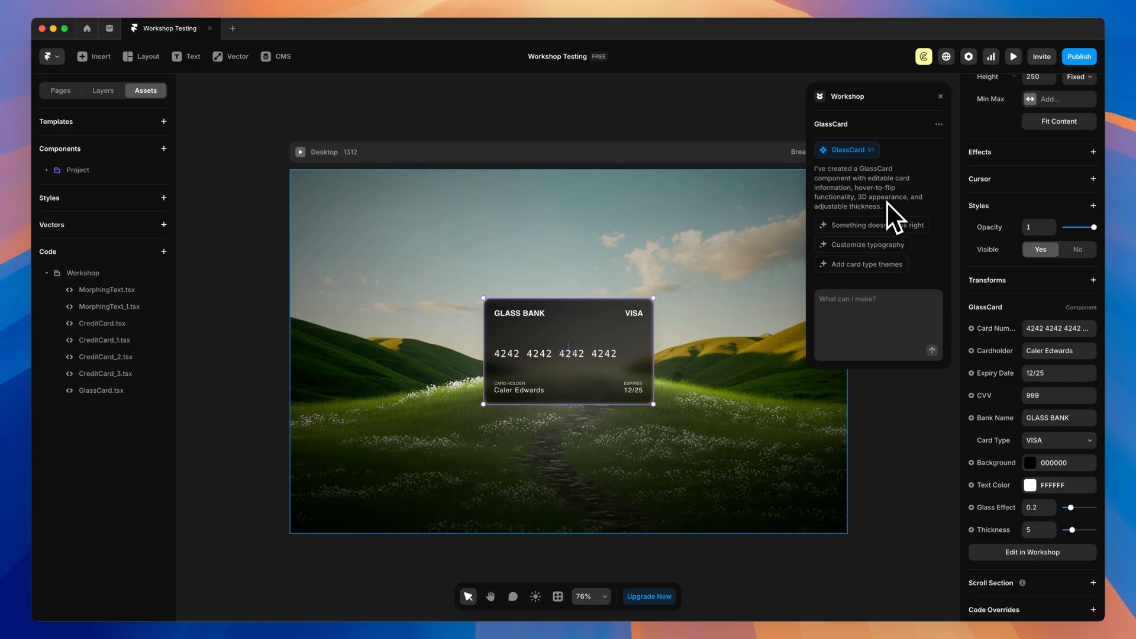
mouse_move(995, 534)
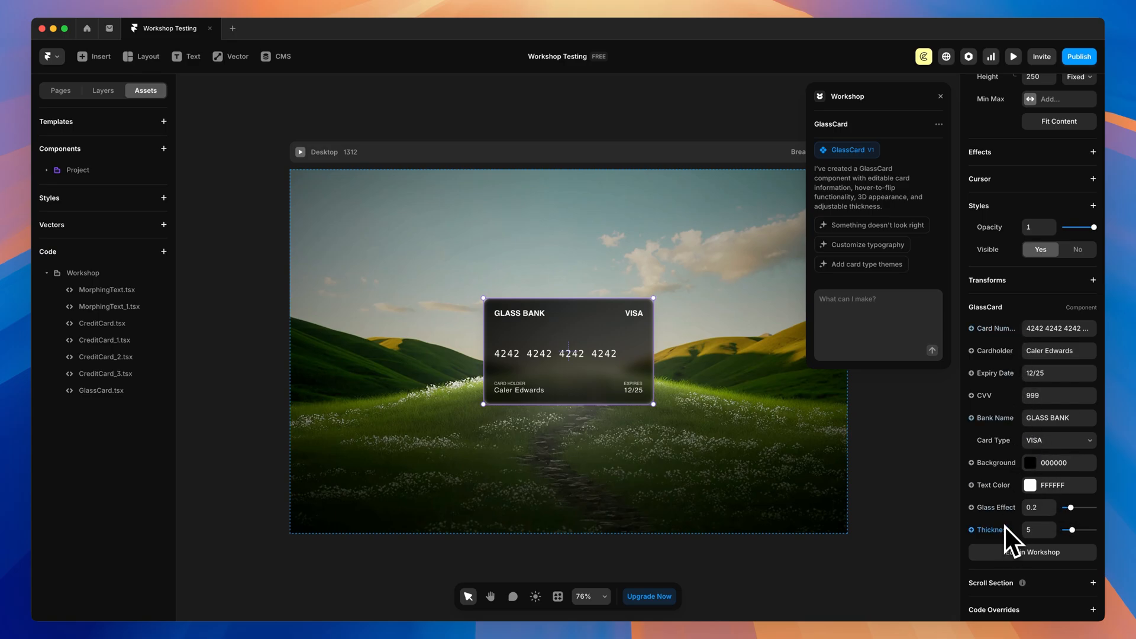
mouse_move(101, 399)
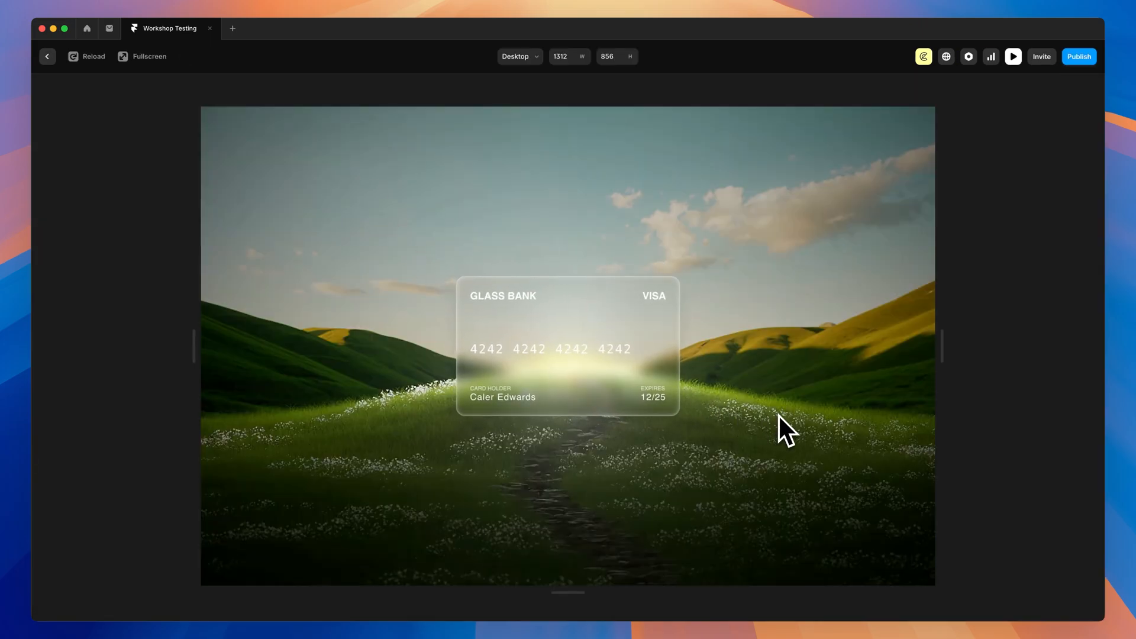
click(46, 56)
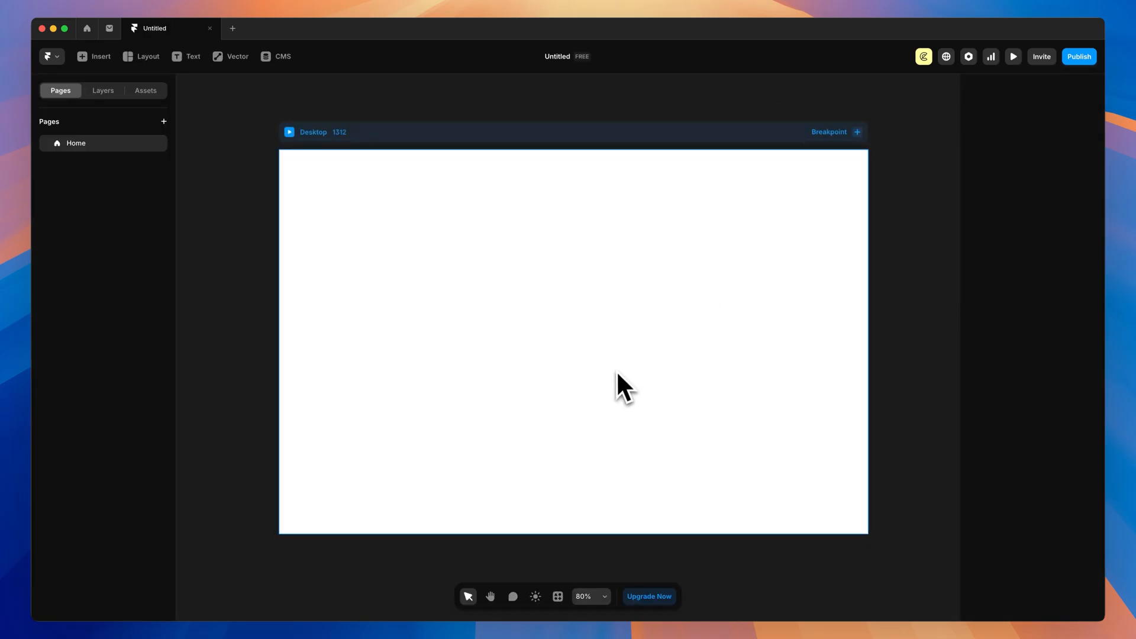
Launch the Workshop plugin from the command palette and focus its prompt box
click(559, 595)
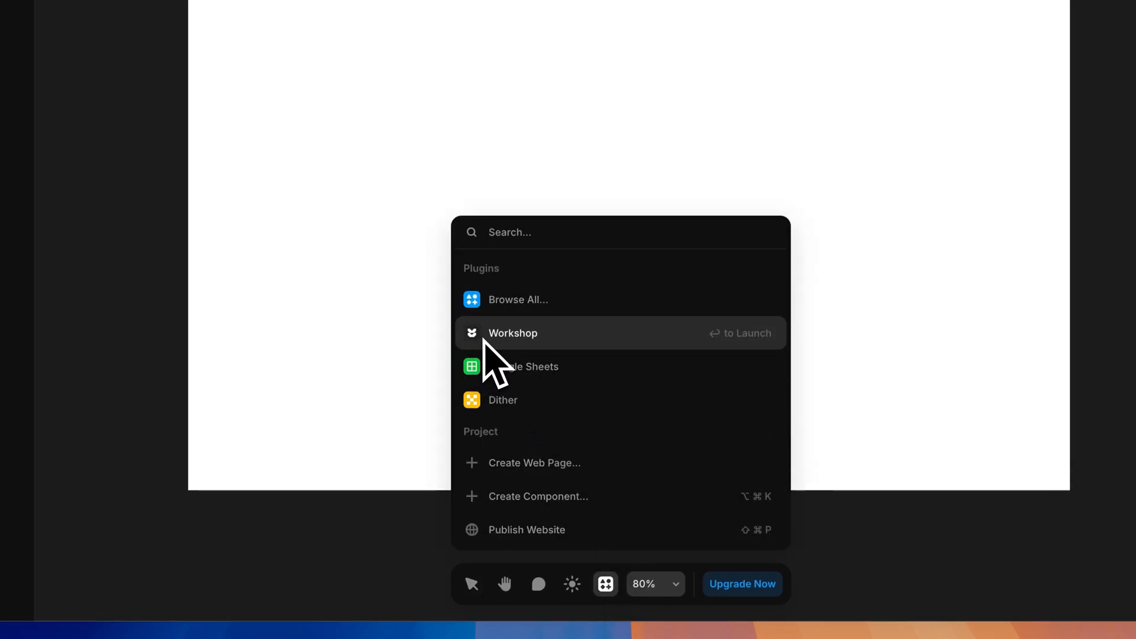
click(512, 334)
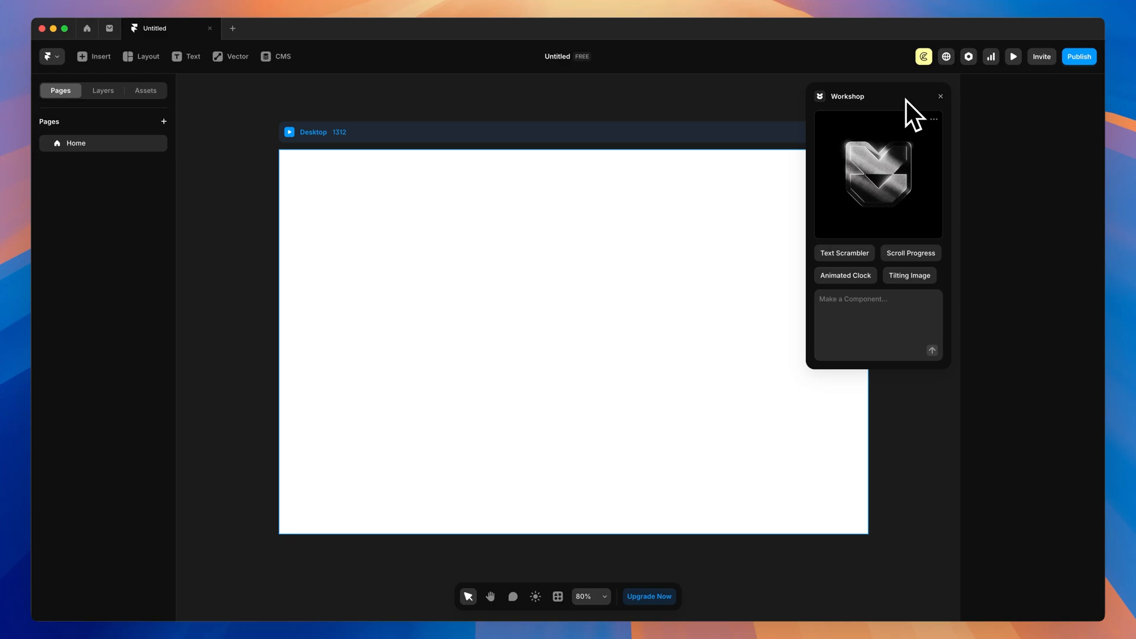
mouse_move(844, 322)
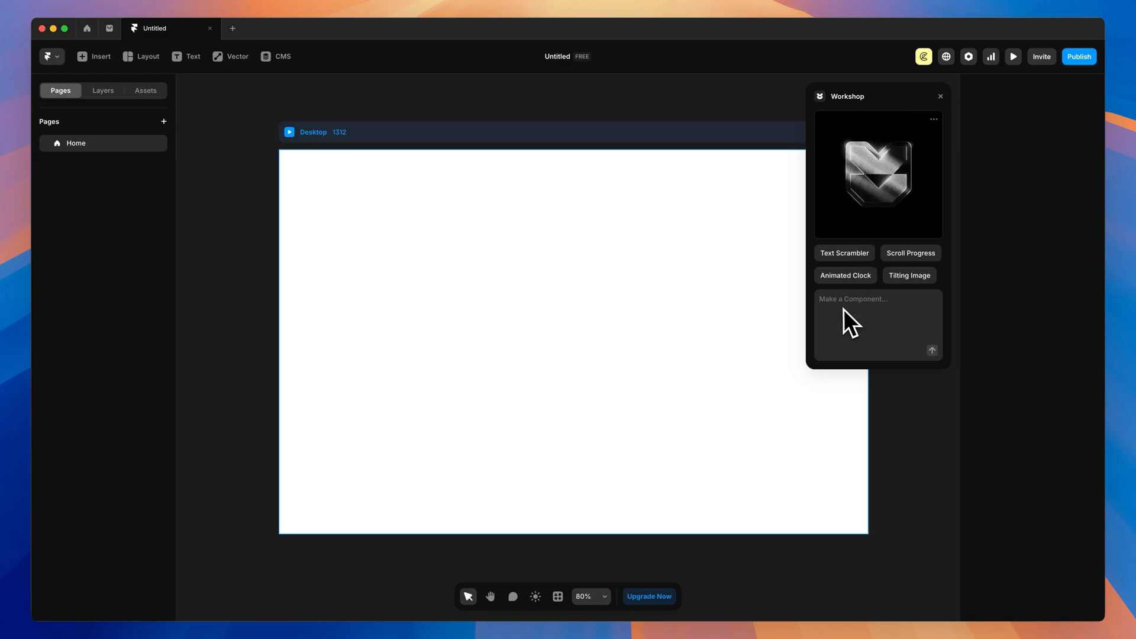
click(845, 252)
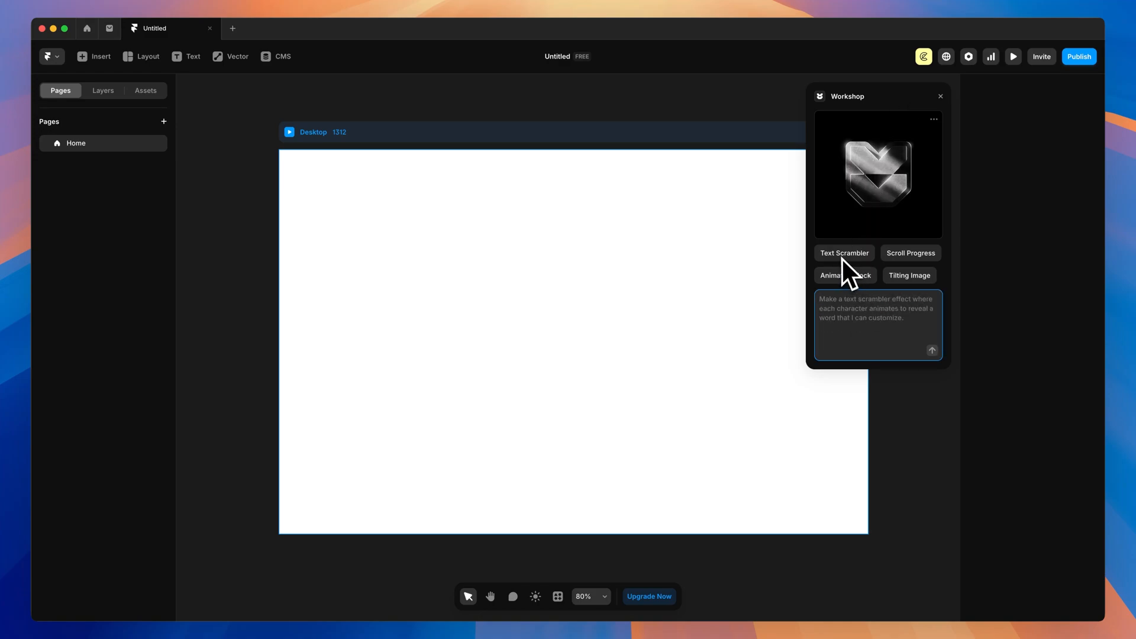
click(845, 275)
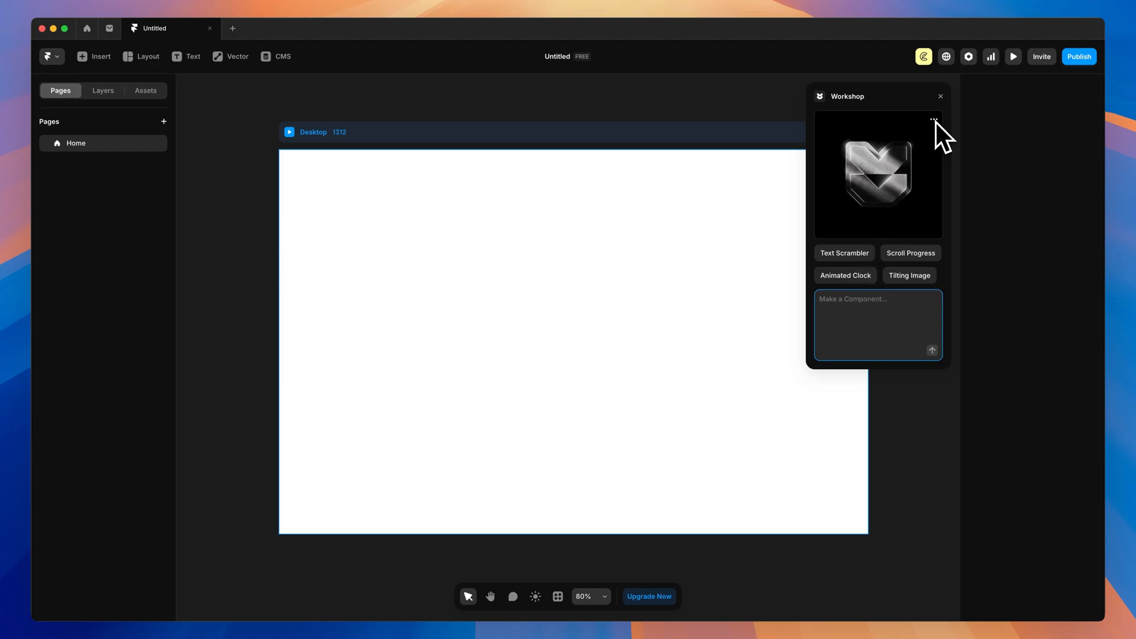
Switch Workshop's AI model to Claude 3.7 (Creative)
click(934, 121)
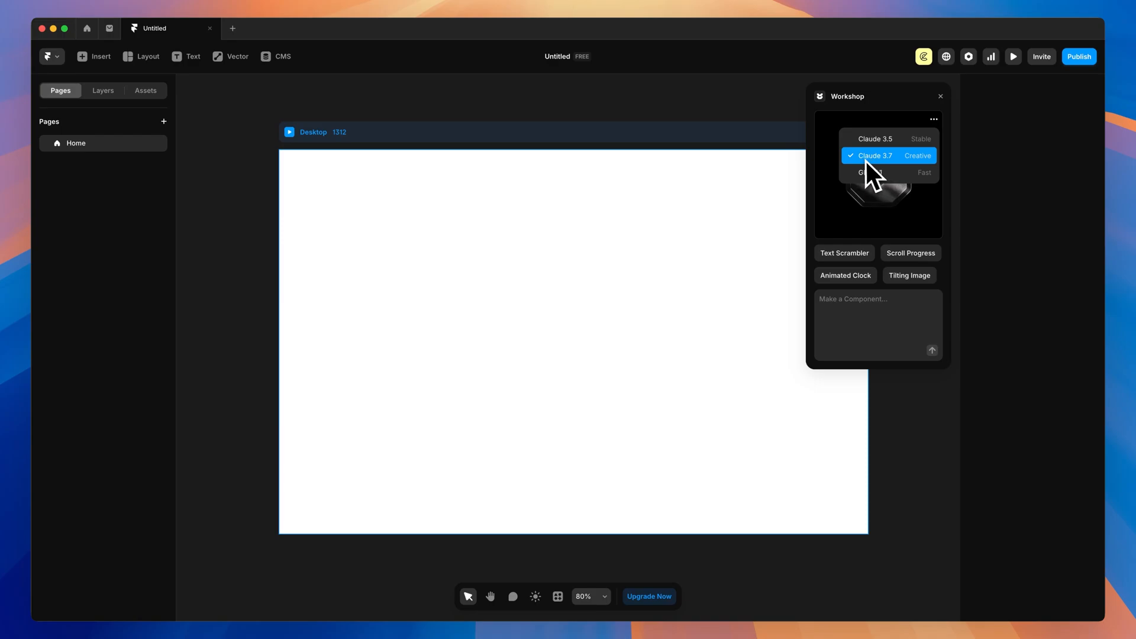
click(876, 322)
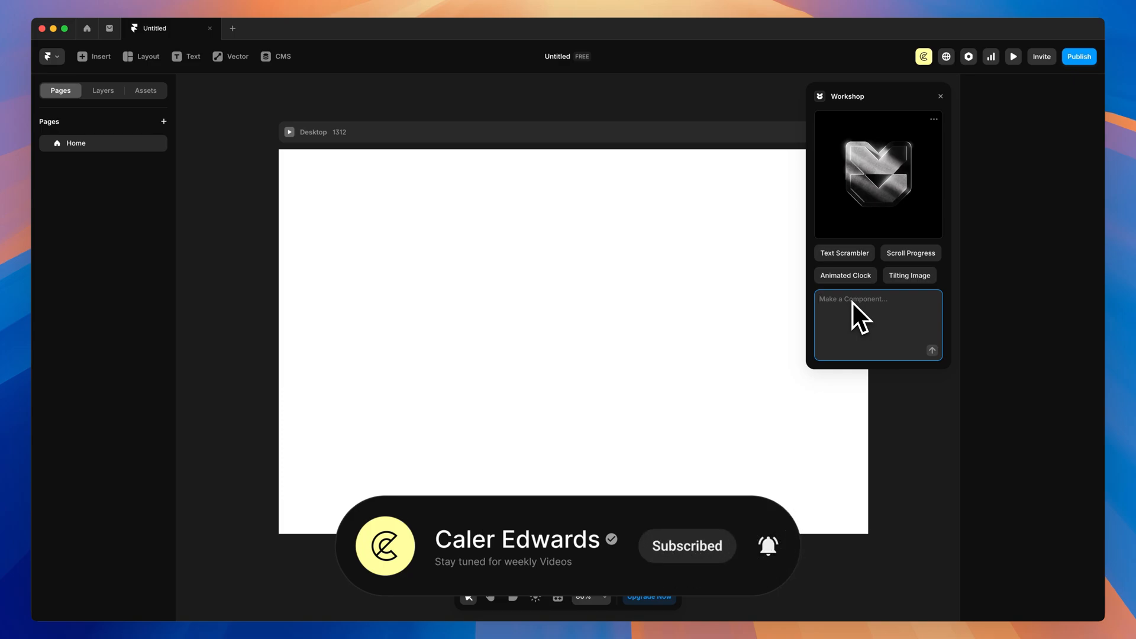
Request a MorphingText component that morphs between two customisable words on hover at adjustable speed
text(Make)
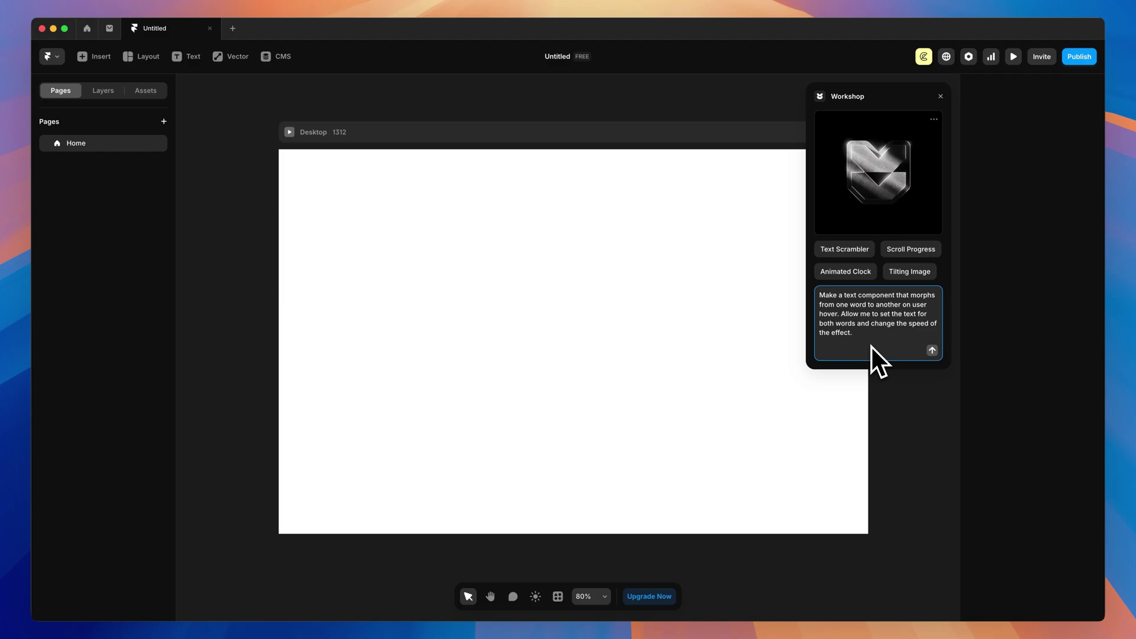
mouse_move(899, 353)
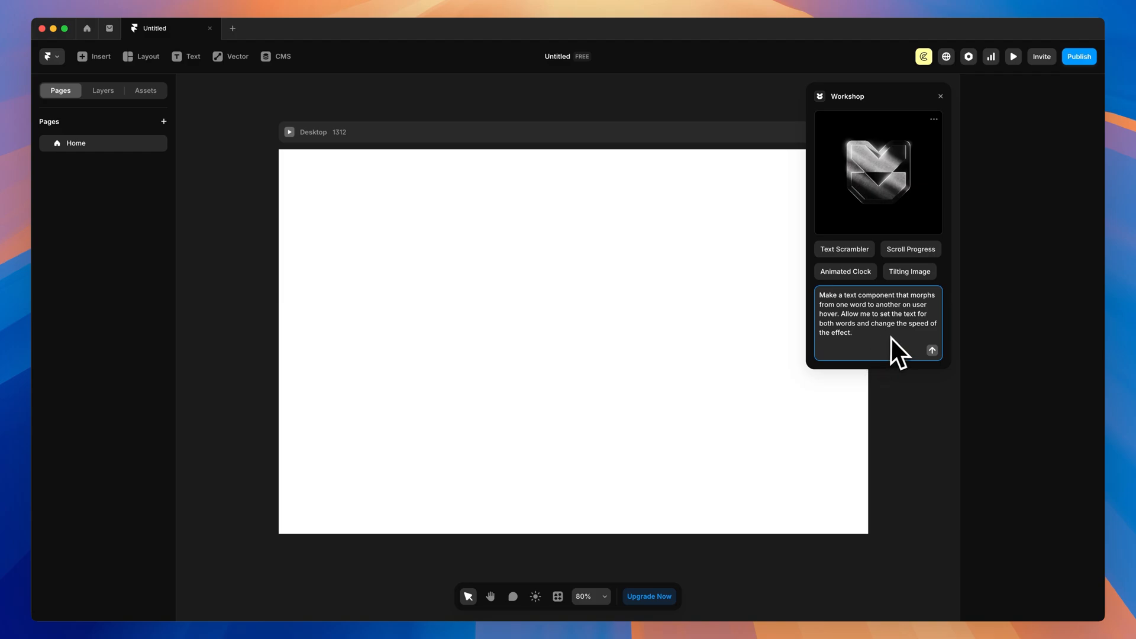
mouse_move(914, 367)
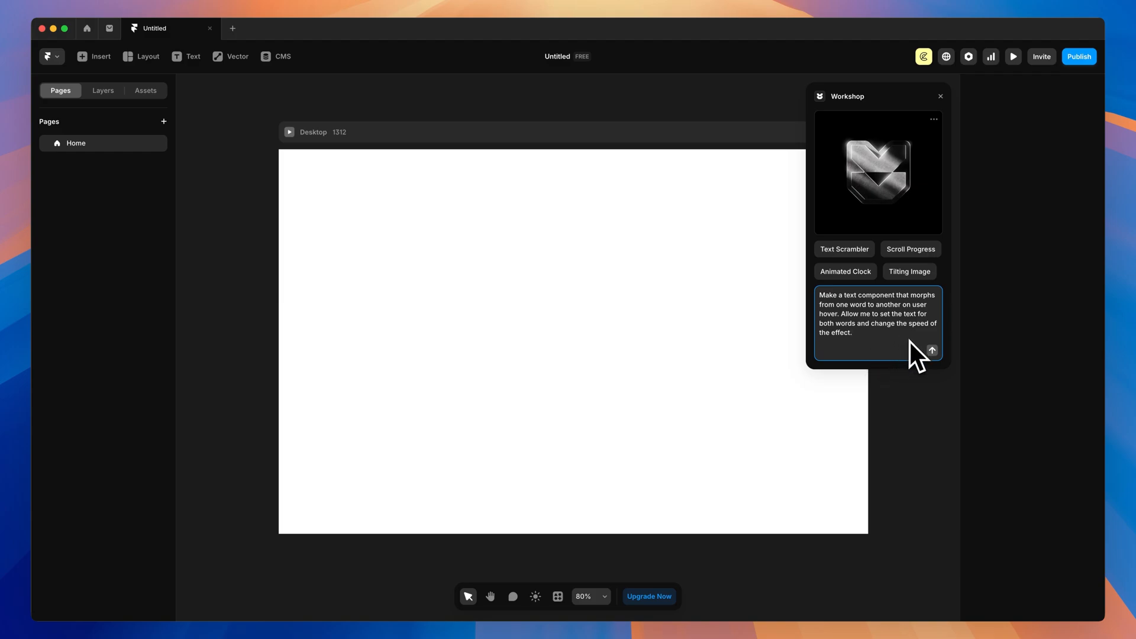
click(933, 351)
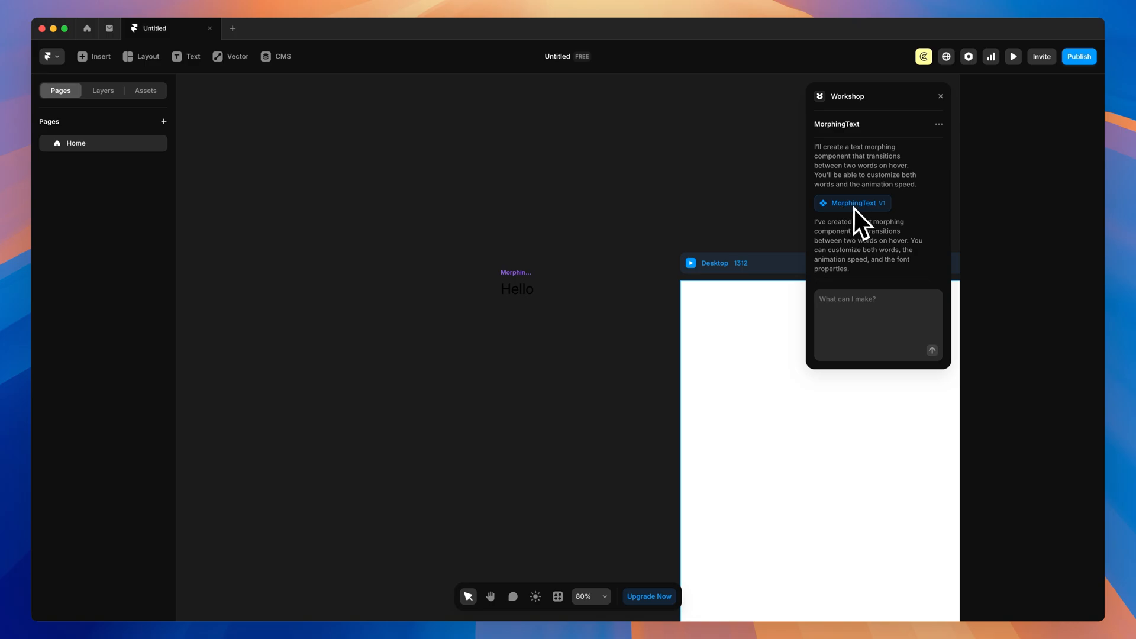
mouse_move(891, 226)
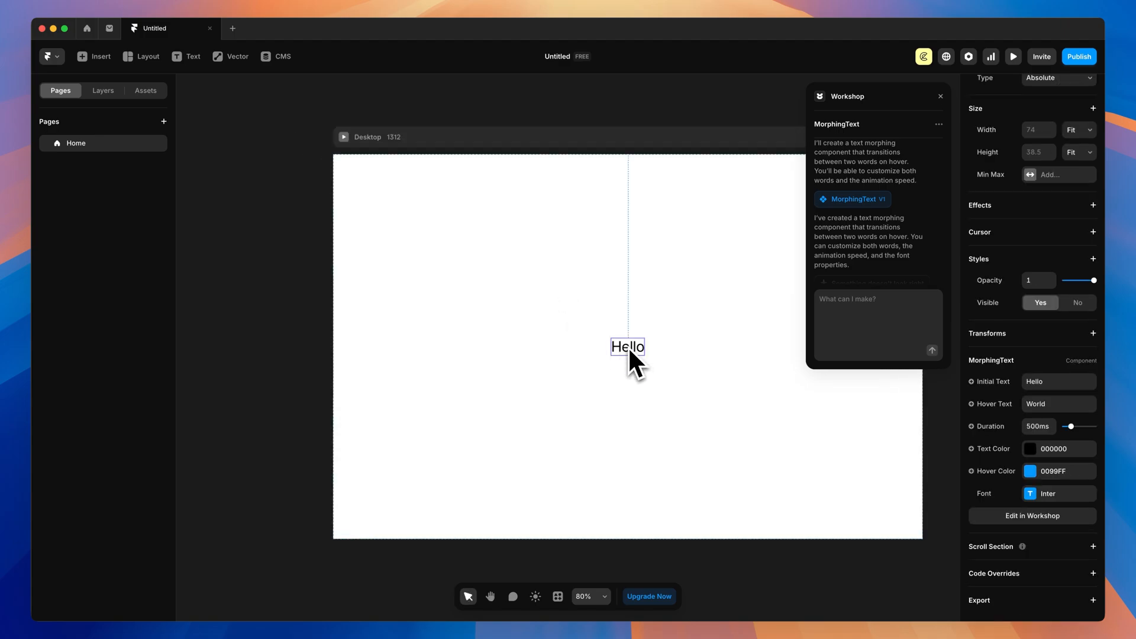
mouse_move(1020, 377)
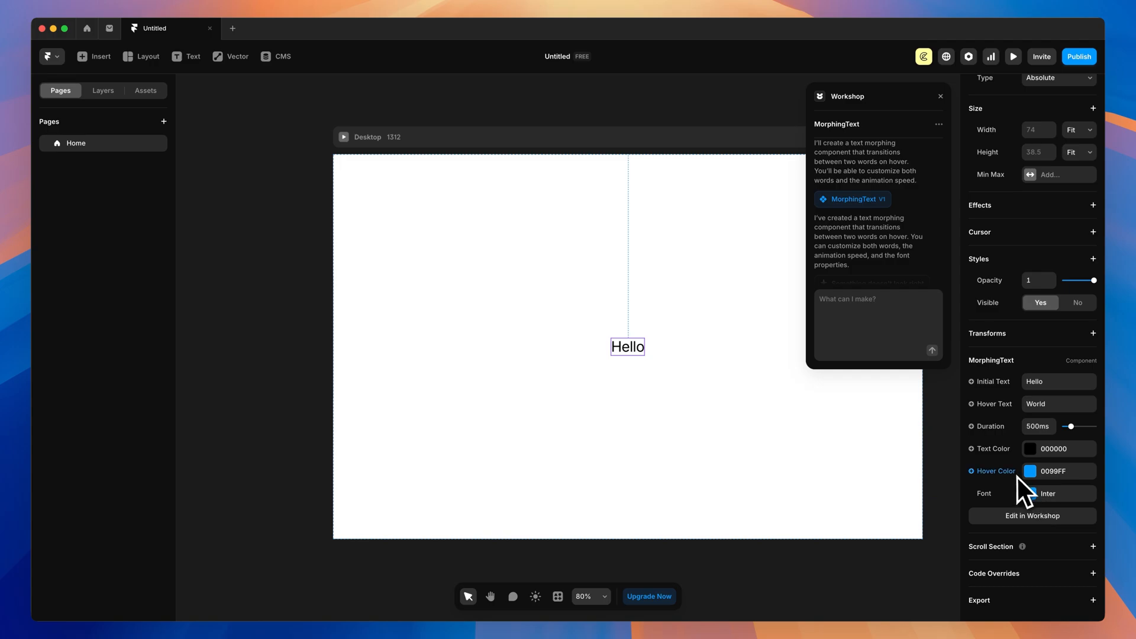
mouse_move(1004, 457)
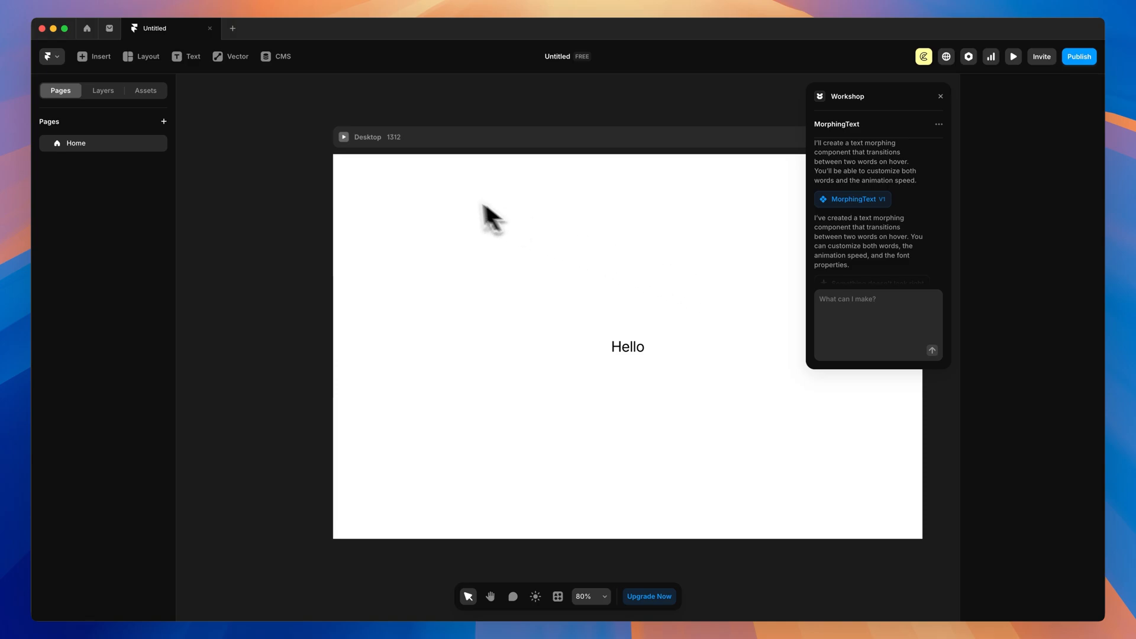
click(1013, 57)
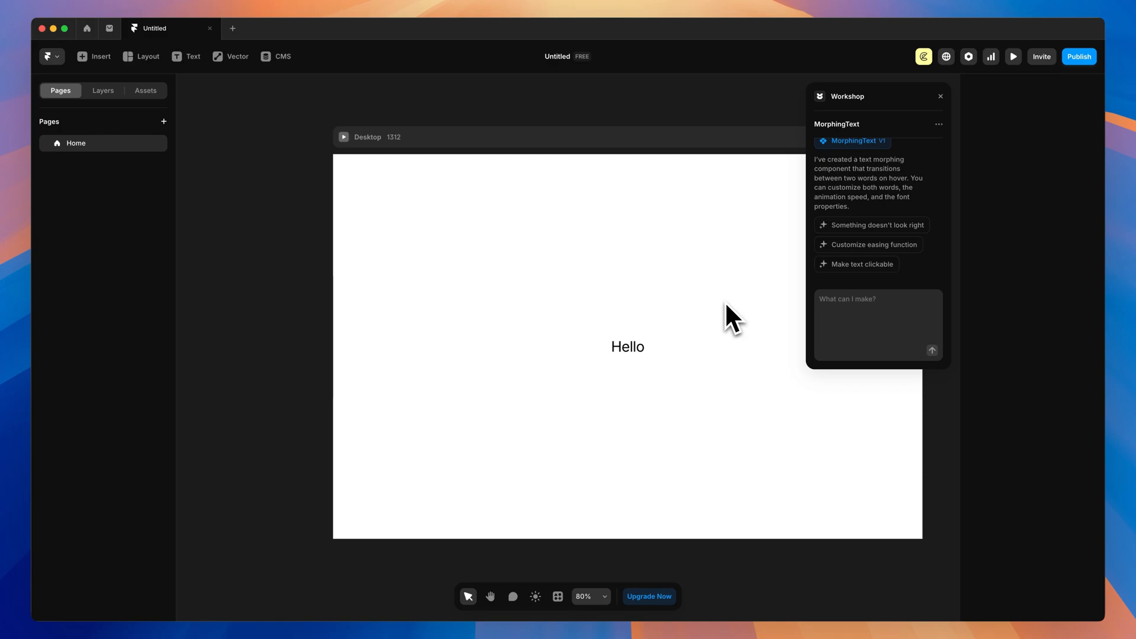
click(628, 348)
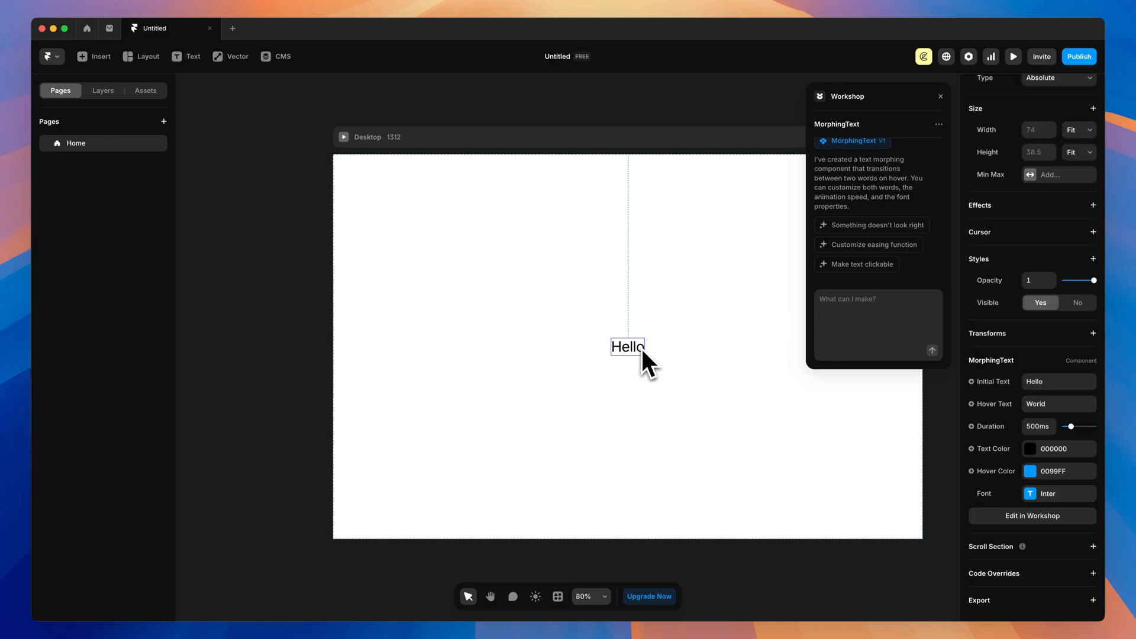
mouse_move(1032, 517)
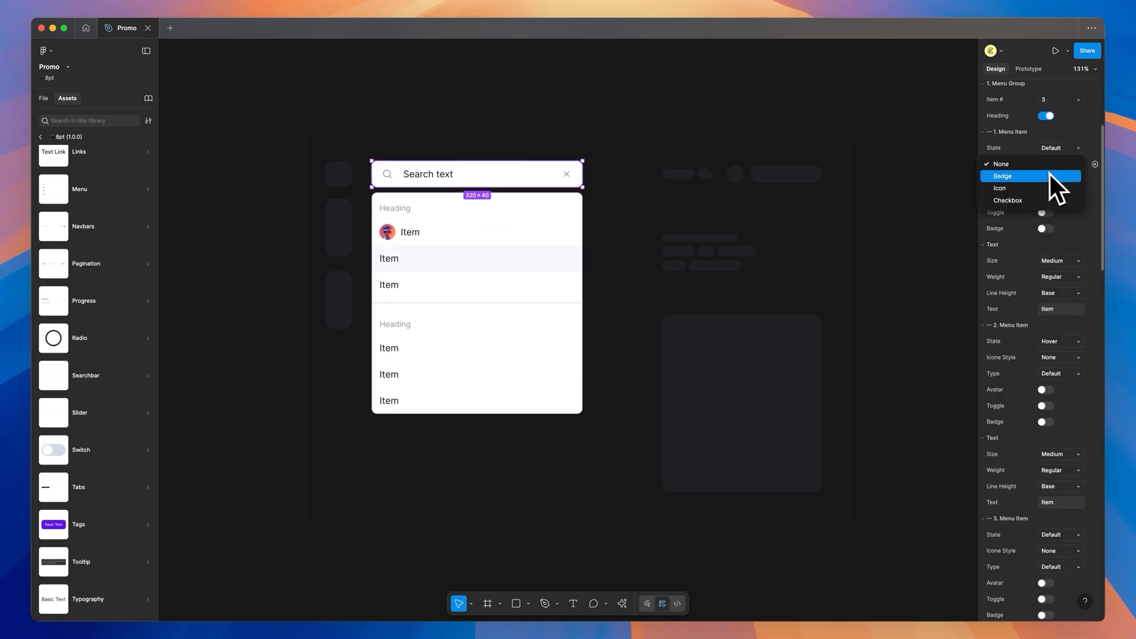
Give the search menu item a Badge icon style and start publishing the 8pt library
click(1008, 200)
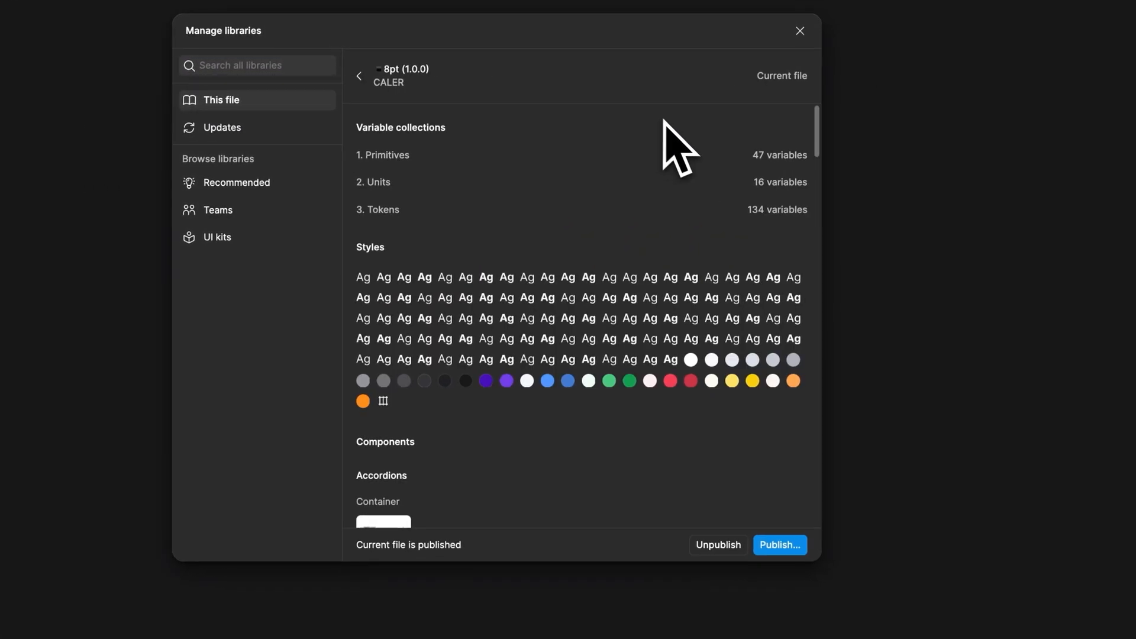
scroll(down, 3)
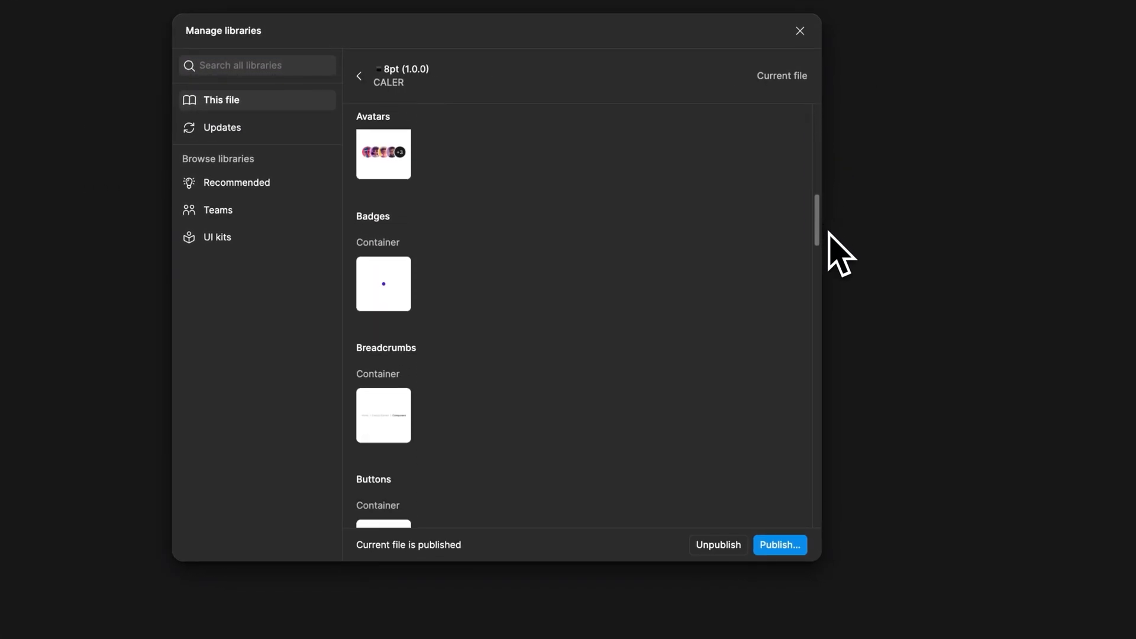
click(780, 544)
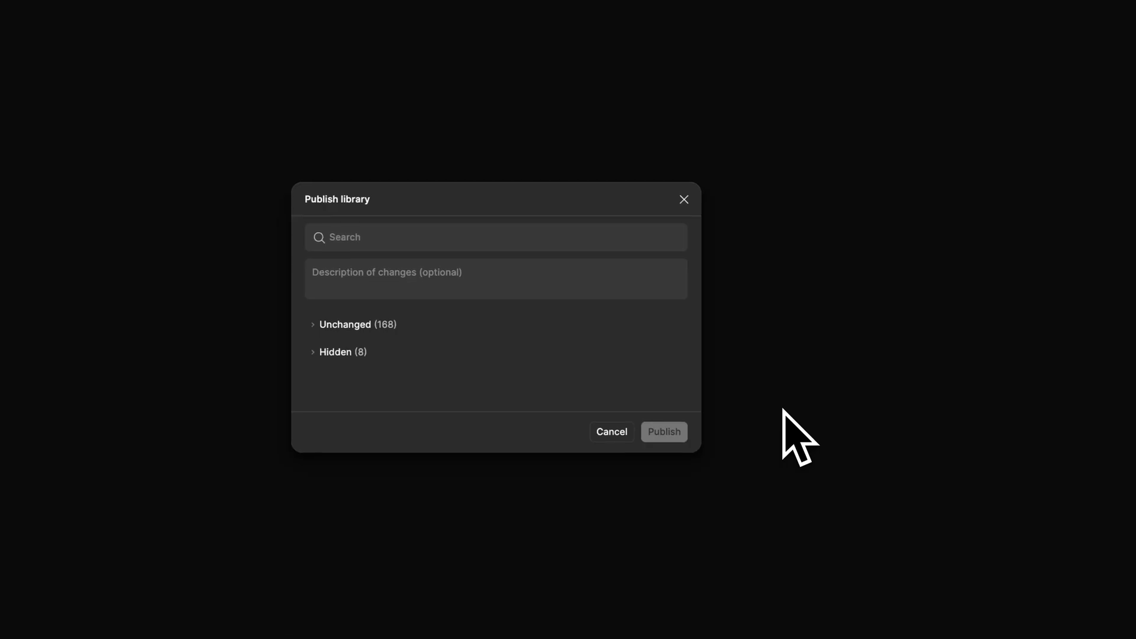
click(685, 199)
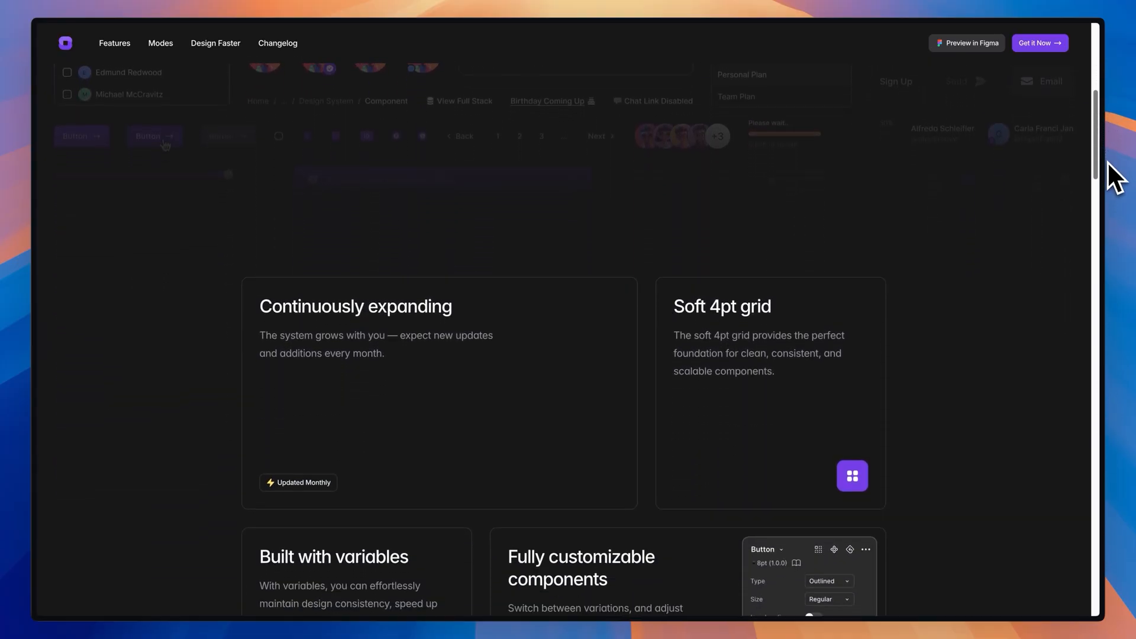
scroll(down, 3)
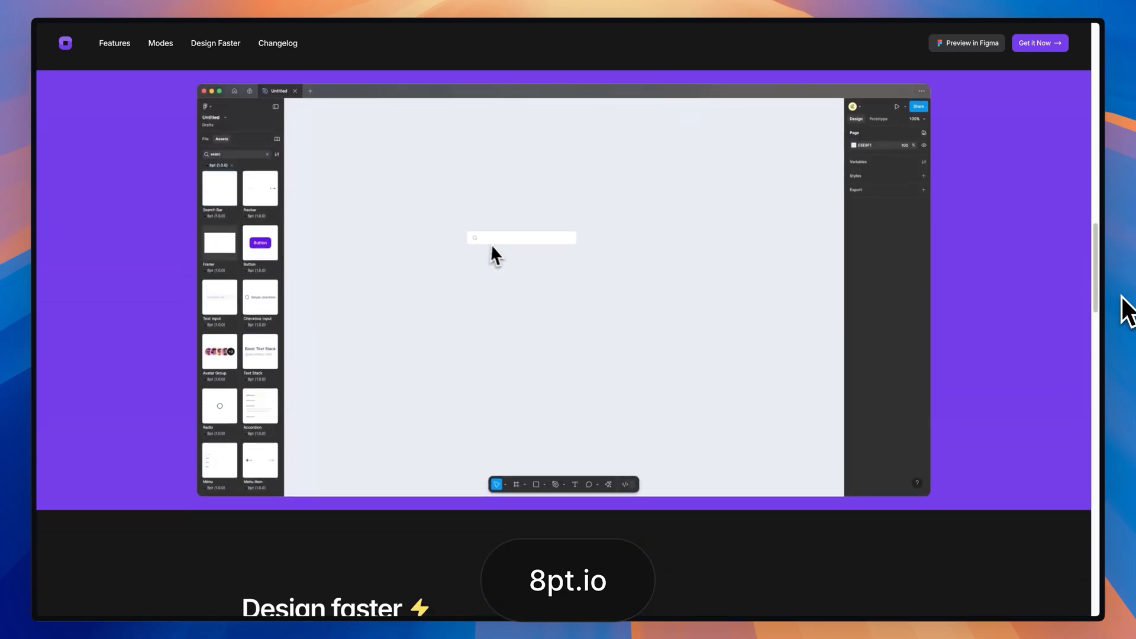
scroll(down, 3)
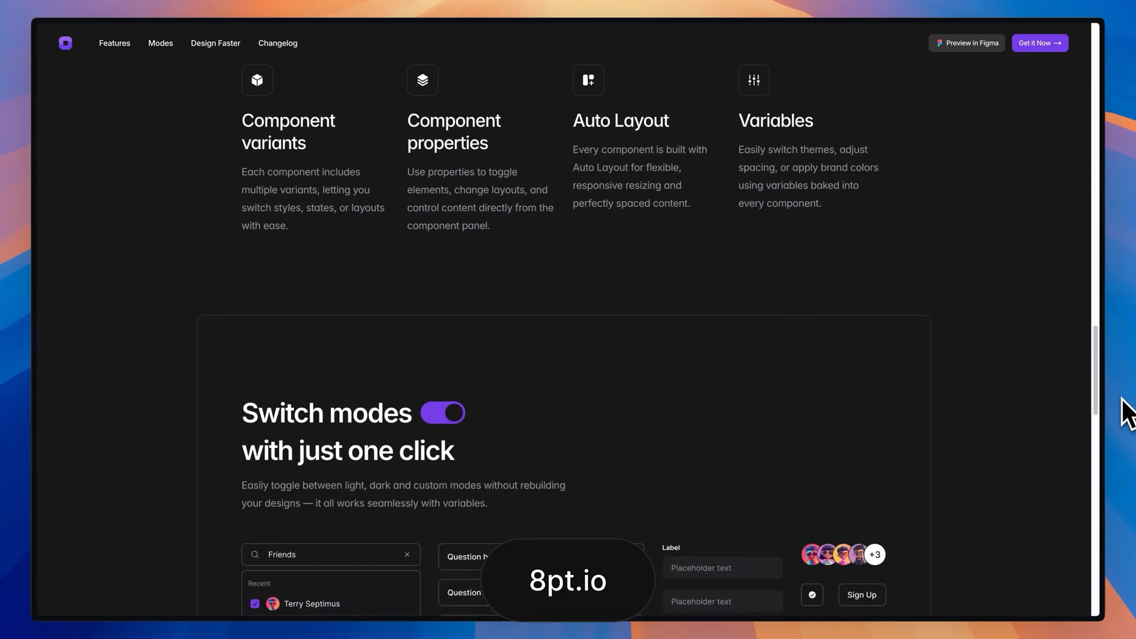
scroll(down, 3)
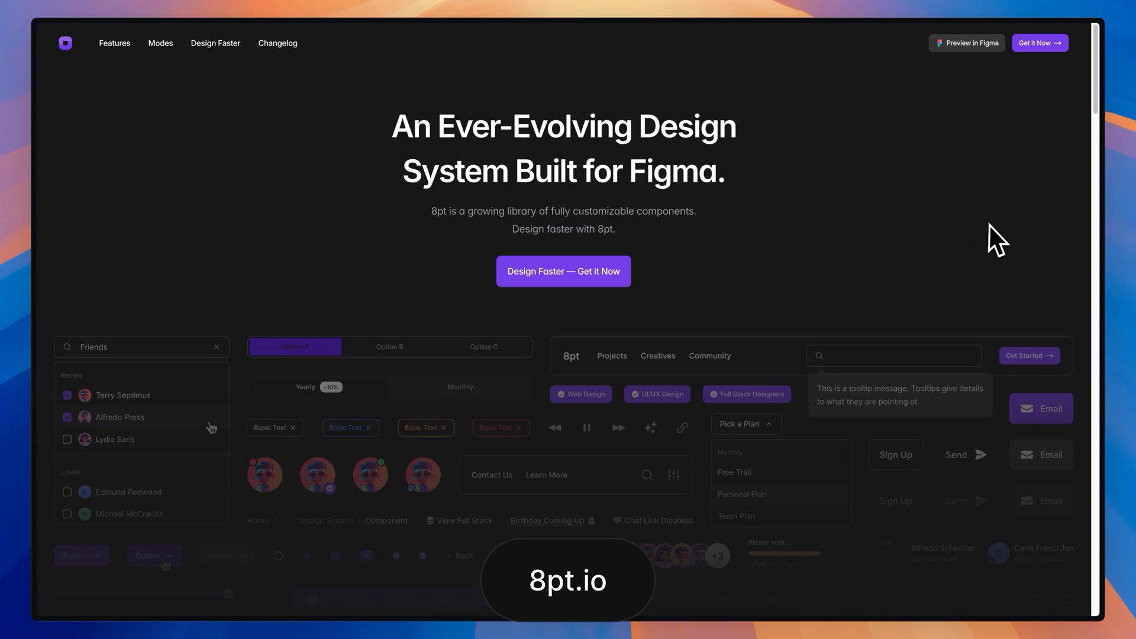
mouse_move(995, 240)
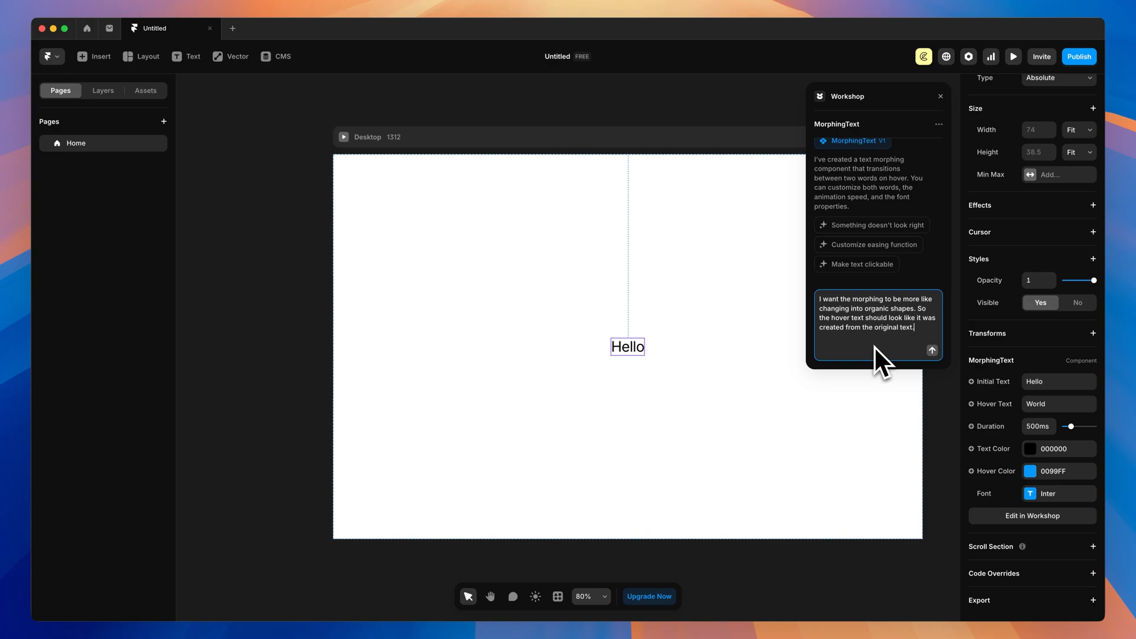
mouse_move(625, 371)
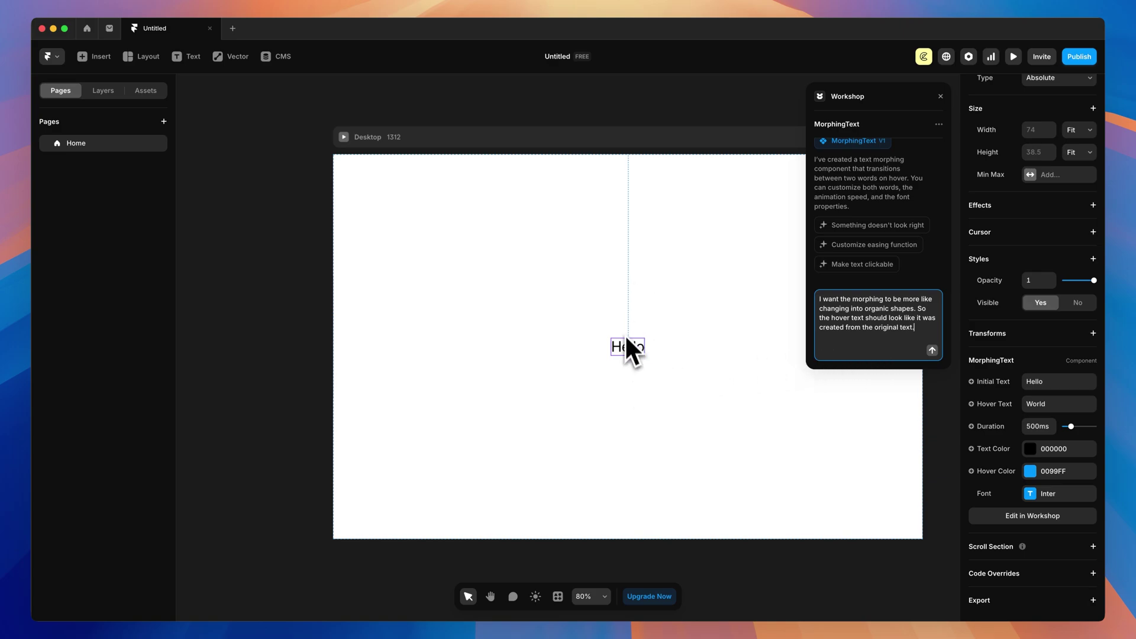
mouse_move(933, 351)
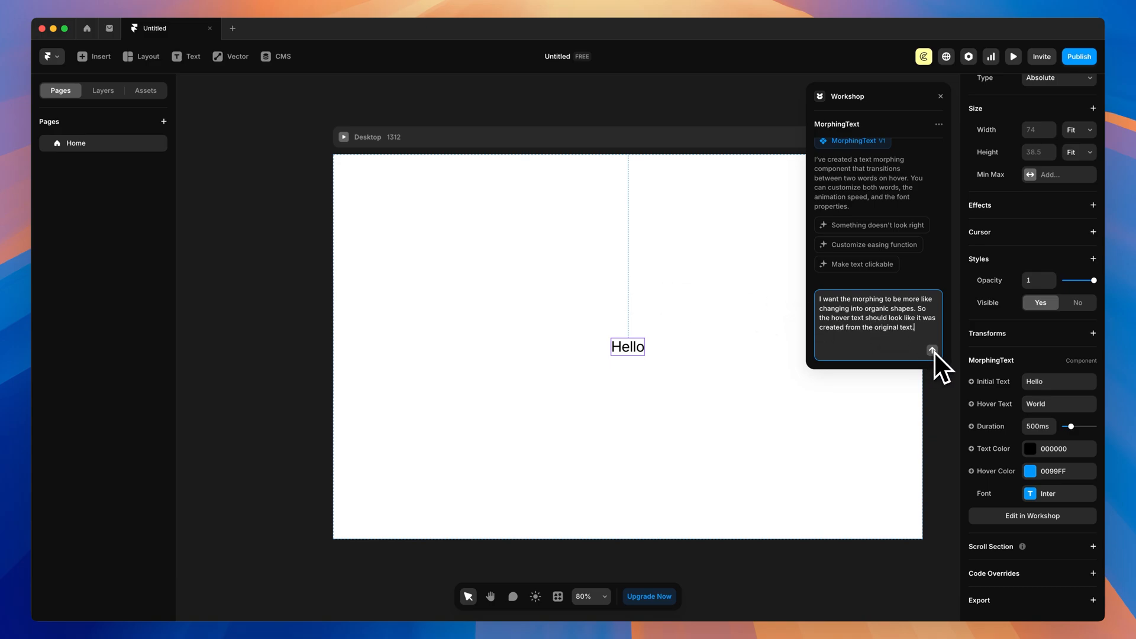
Send the request for Hello-to-World morphing as organic shapes reforming from the text
click(933, 351)
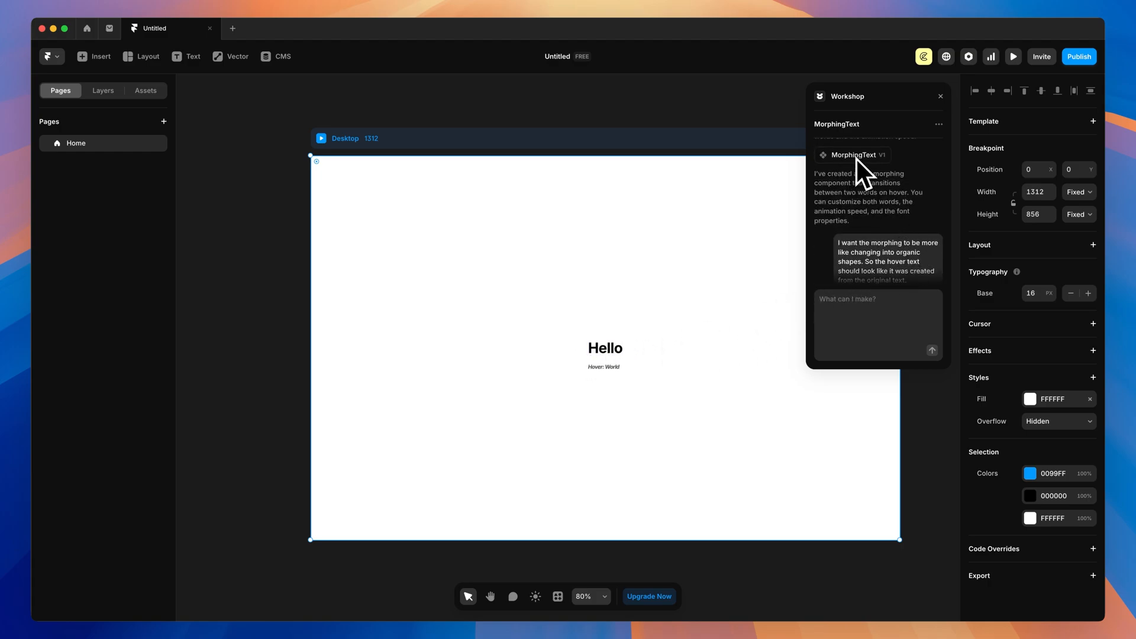
mouse_move(710, 298)
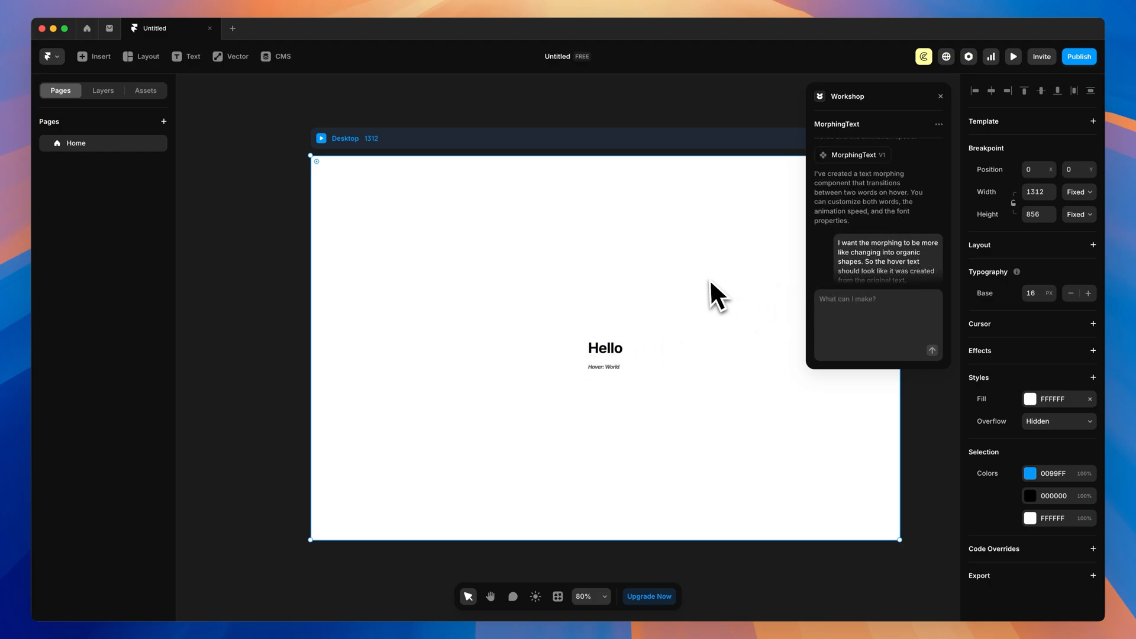
mouse_move(877, 231)
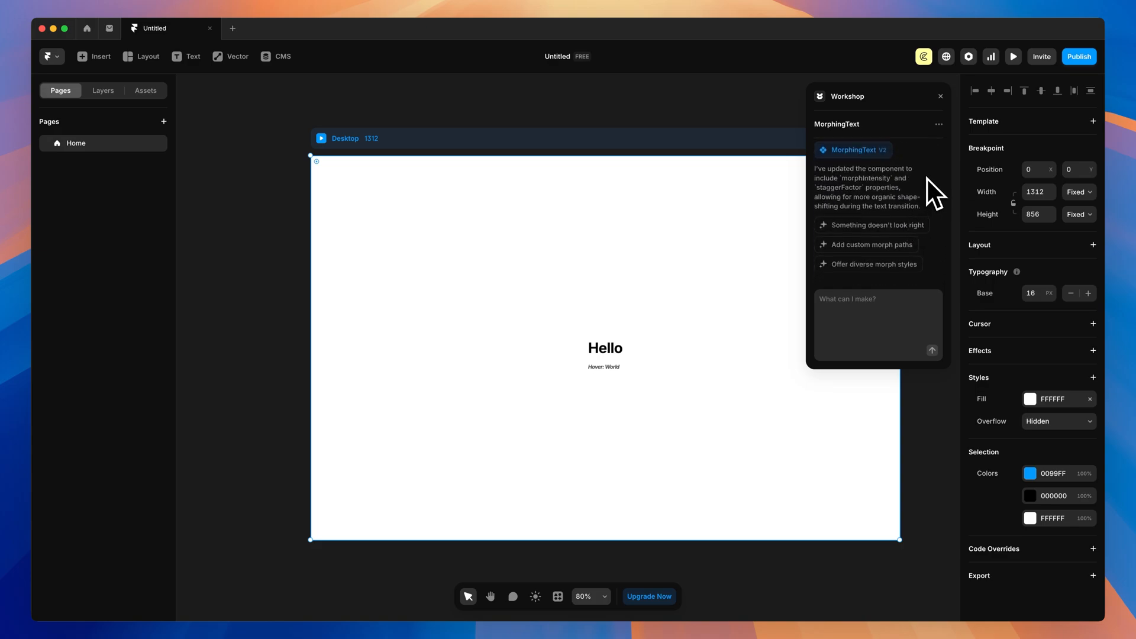
mouse_move(724, 340)
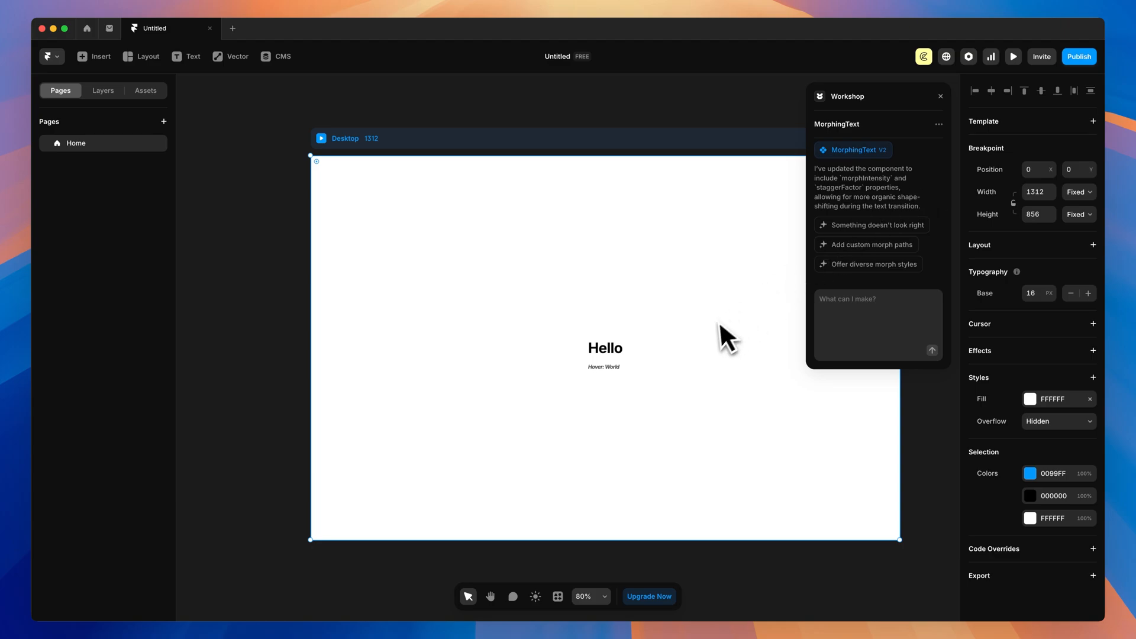
mouse_move(649, 391)
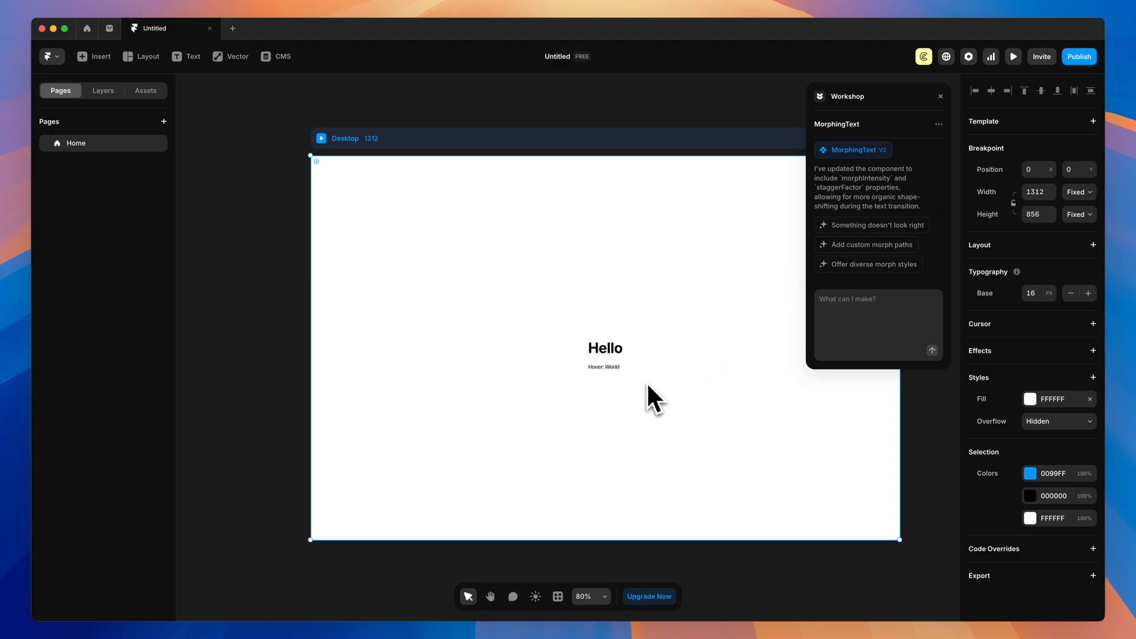
Select the Hello component to see MorphingText V2's Morph Intensity 0.5 and Stagger 0.3
click(1013, 57)
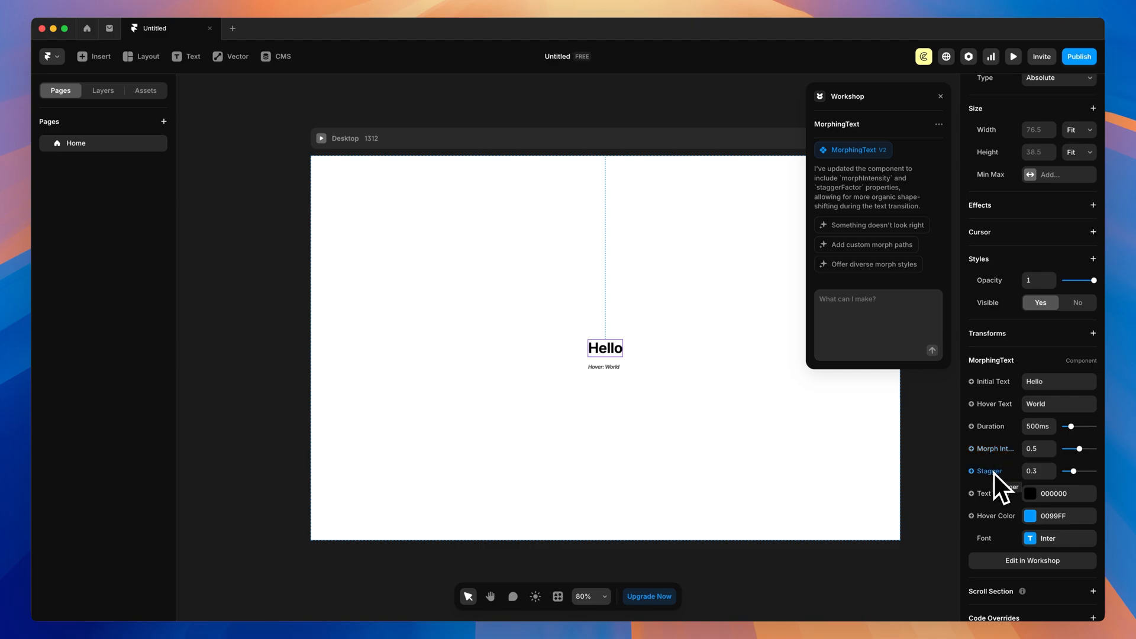
Set Morph Intensity and Stagger to 1, hover colour to 000000, and preview Hello morphing into World
drag(1075, 449, 1086, 449)
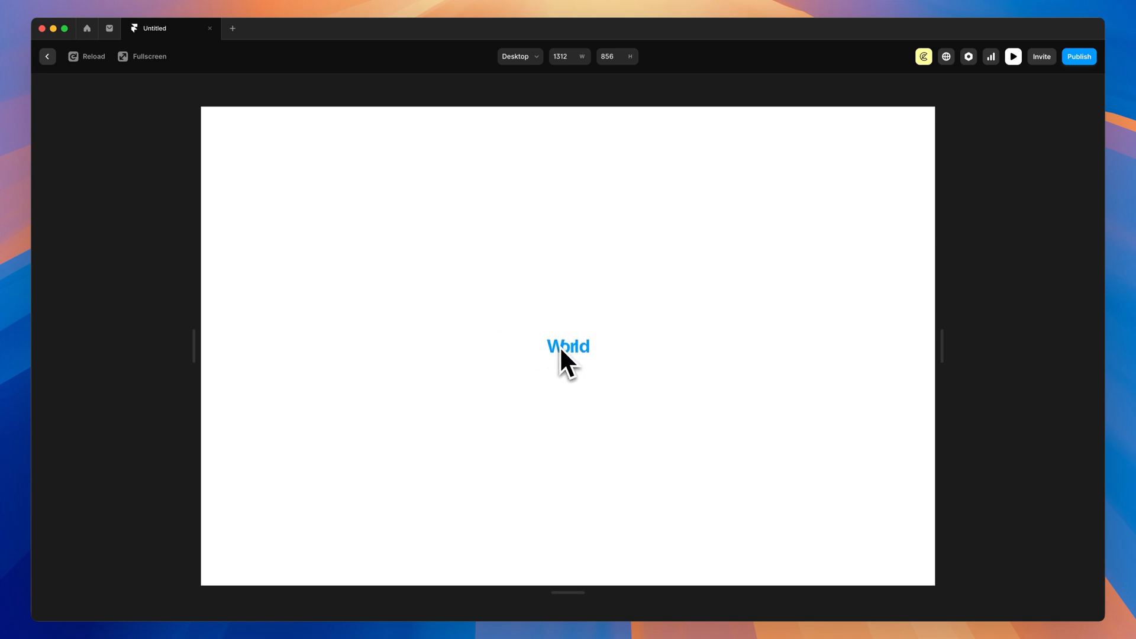
mouse_move(554, 369)
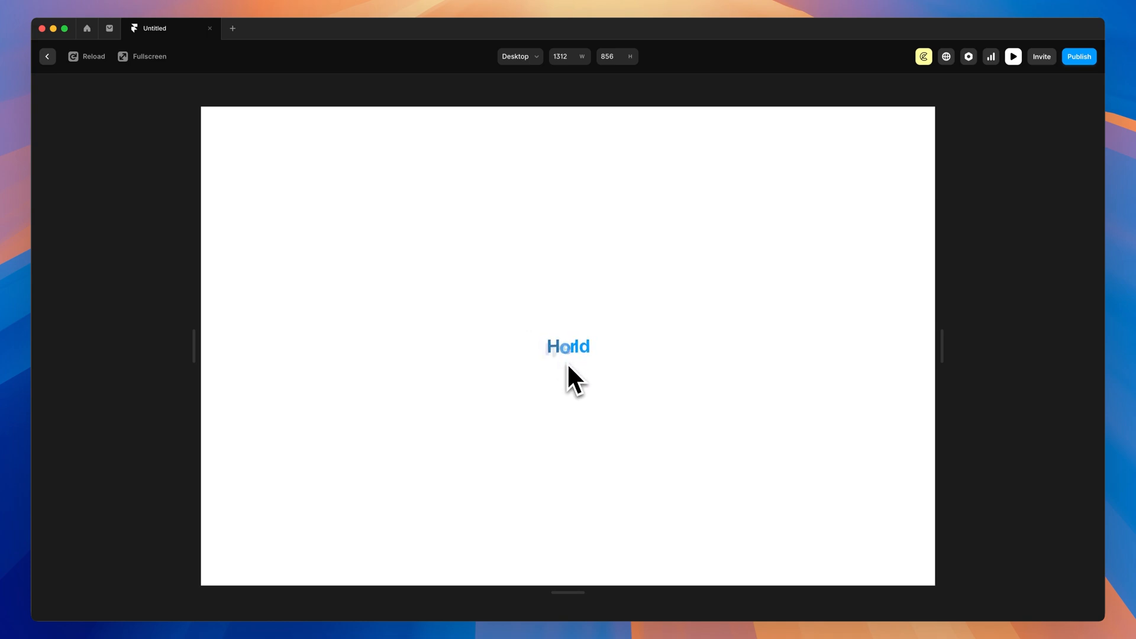
click(47, 56)
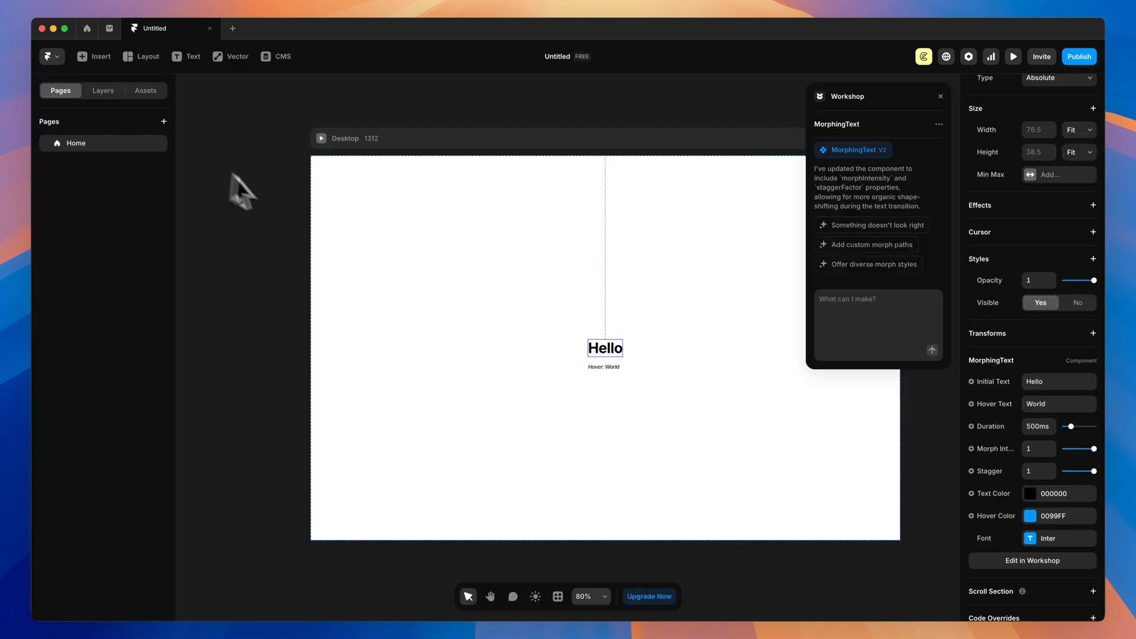
click(1029, 516)
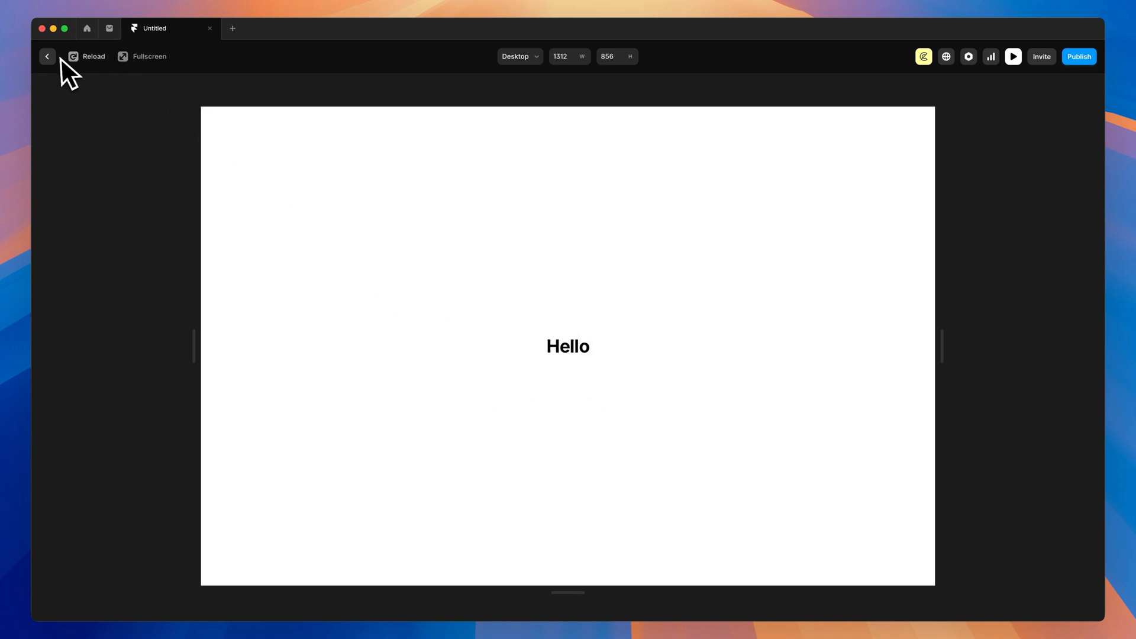
click(47, 56)
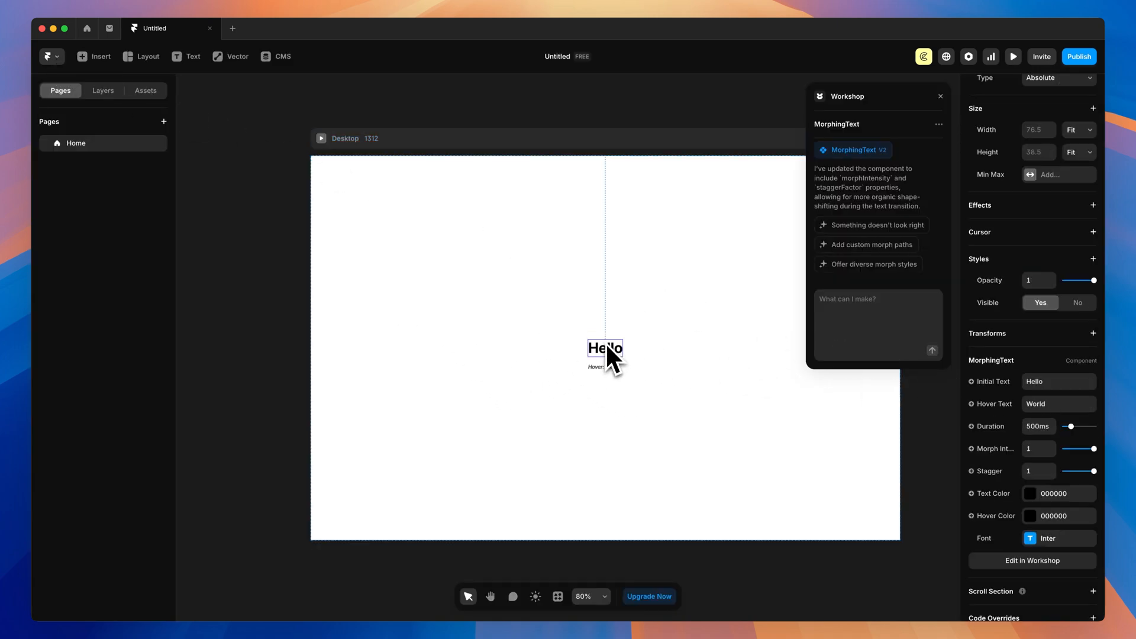
Shorten morph Duration to 300ms, set the Hello font Size to 100, and preview it
drag(1075, 426, 1069, 426)
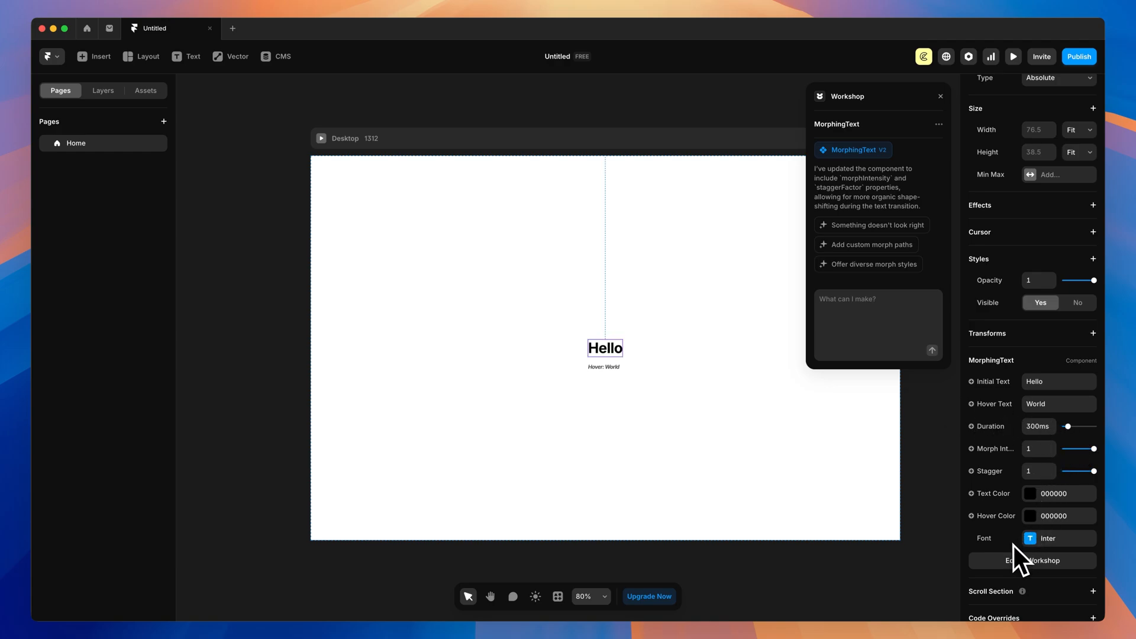
click(1058, 538)
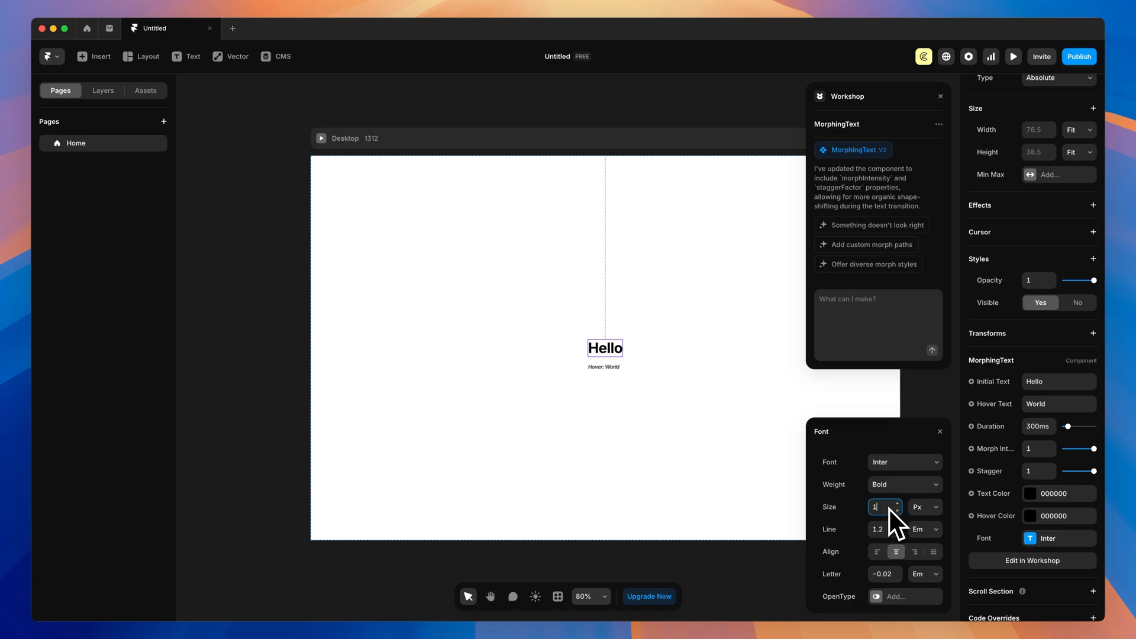
text(100)
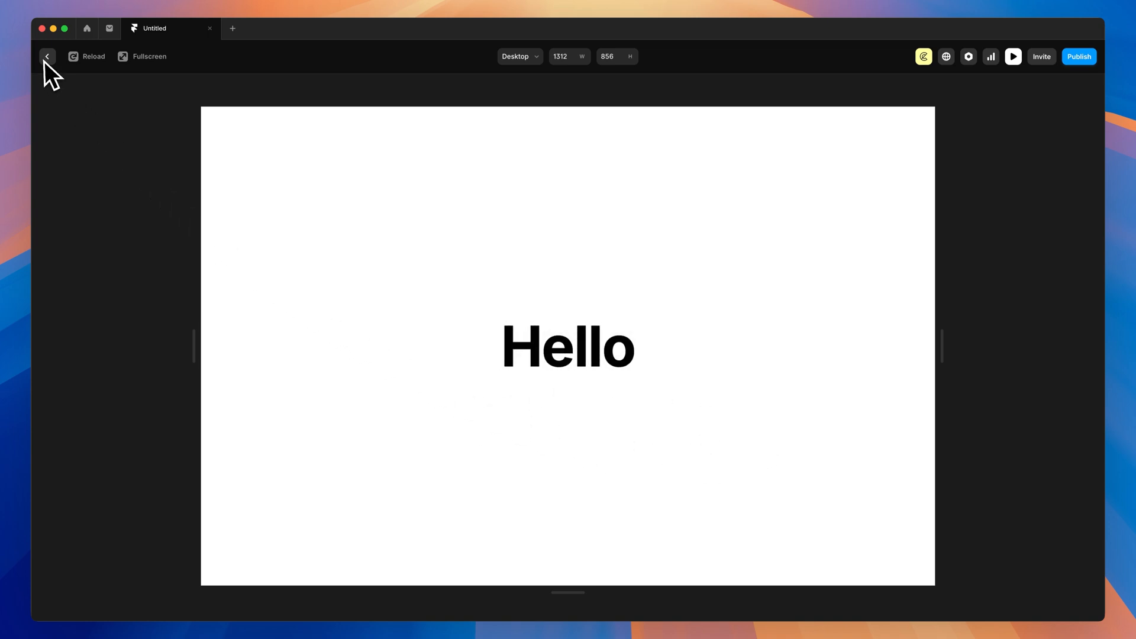
click(45, 55)
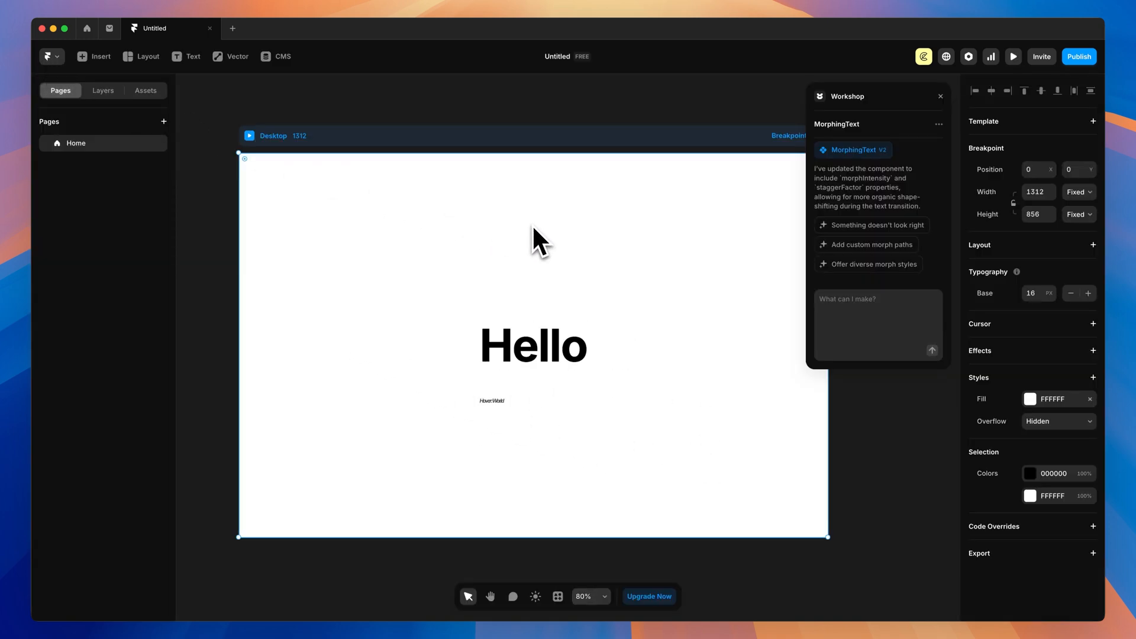
click(534, 346)
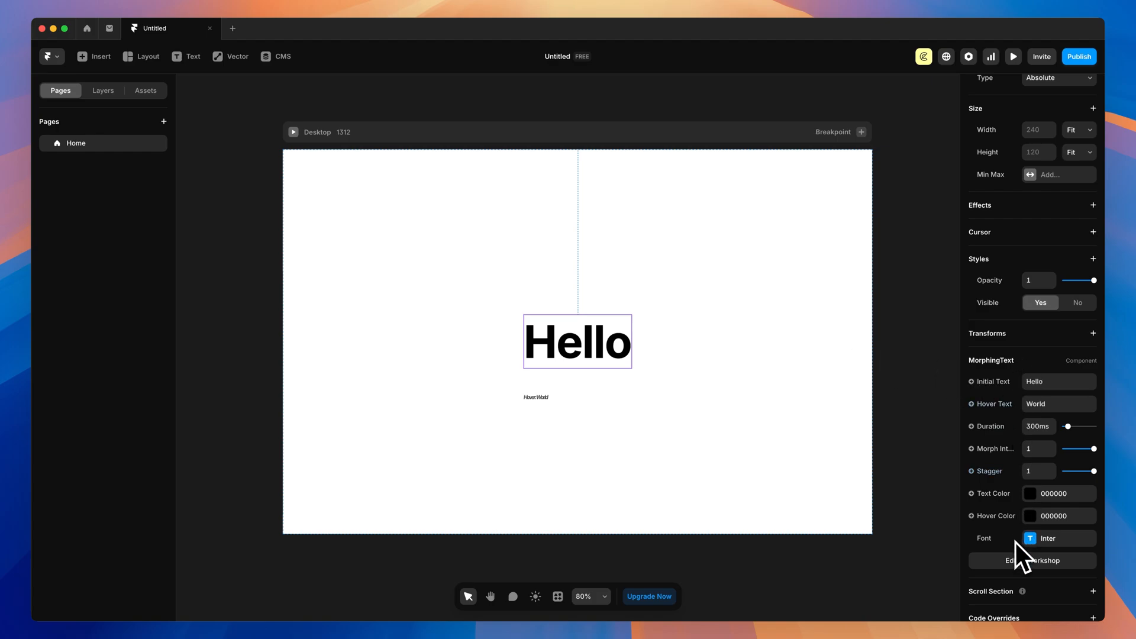
mouse_move(1025, 507)
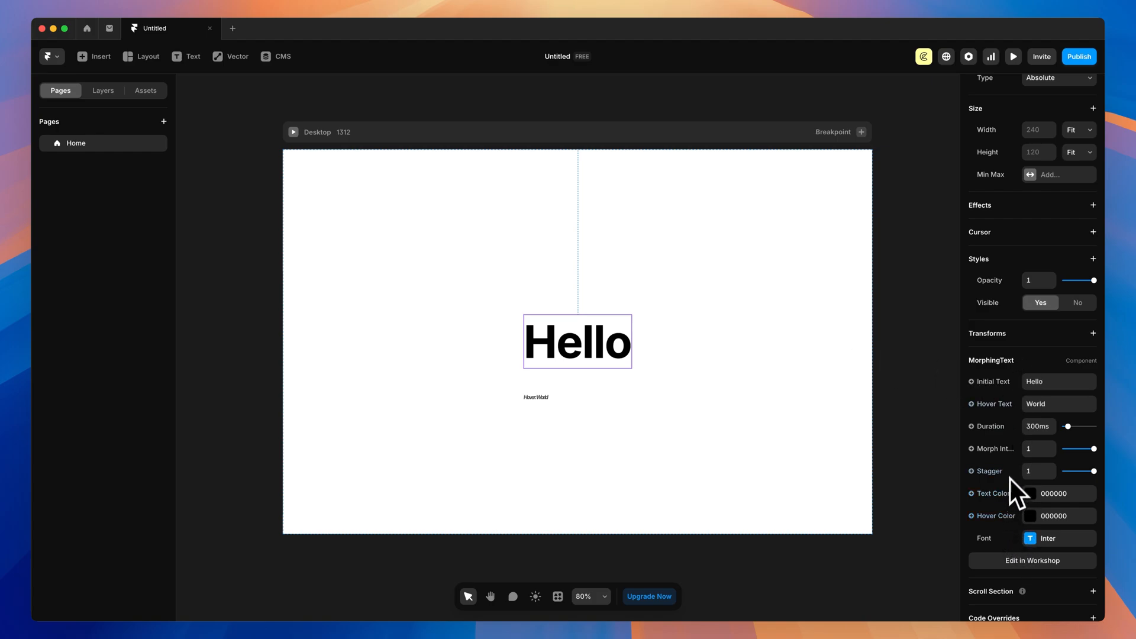
mouse_move(1055, 388)
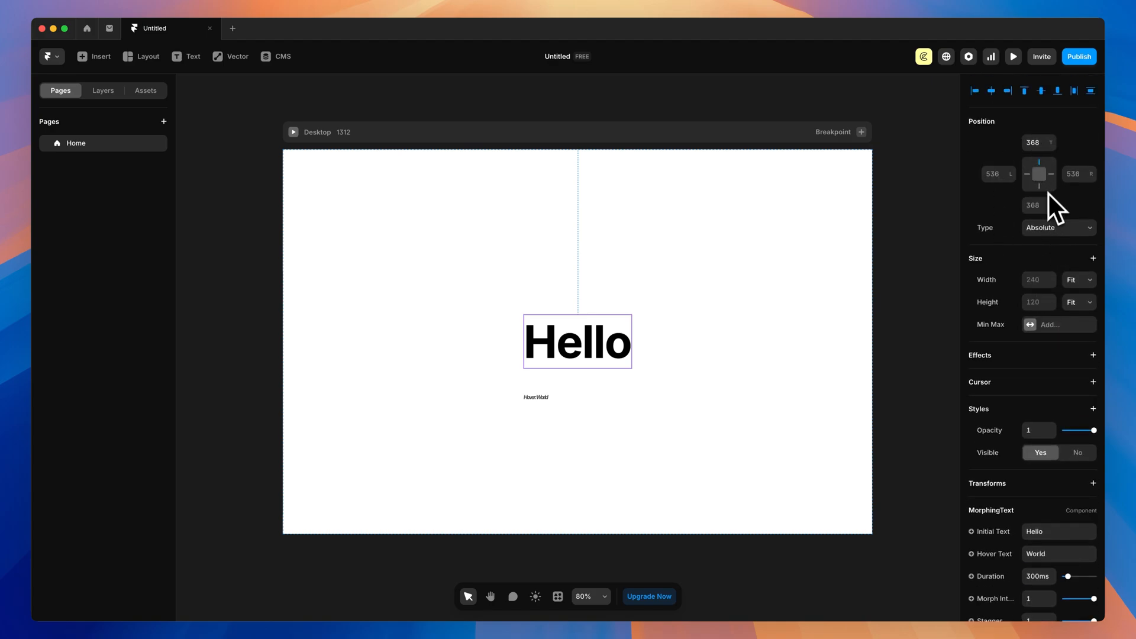
mouse_move(268, 213)
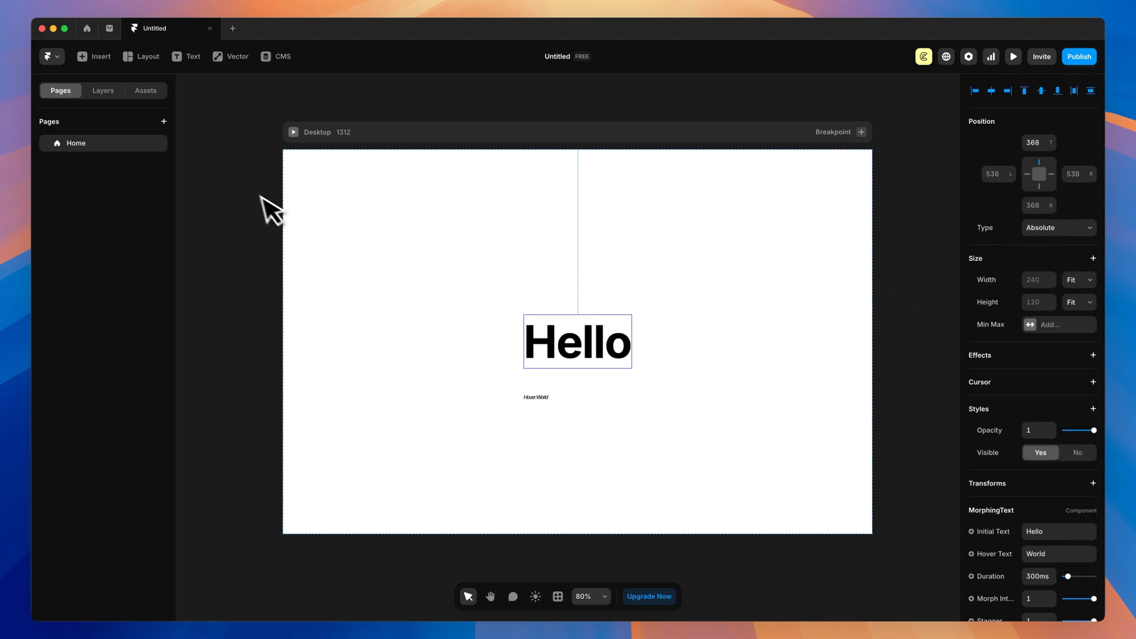
Open MorphingText.tsx from Assets > Code > Workshop and scroll through its code
click(146, 90)
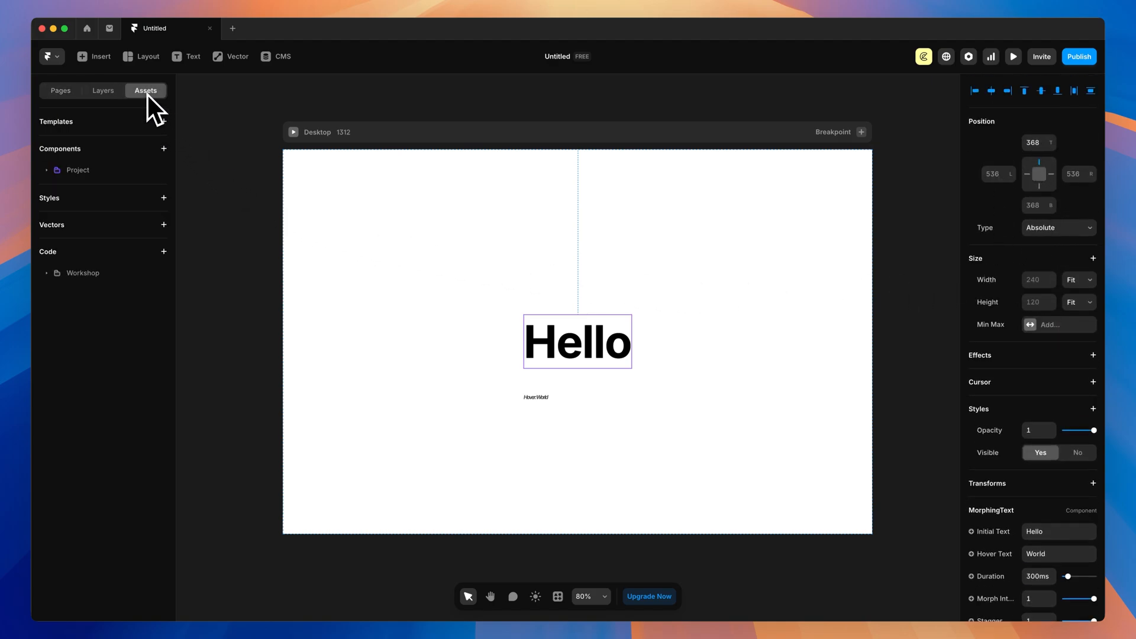
click(47, 272)
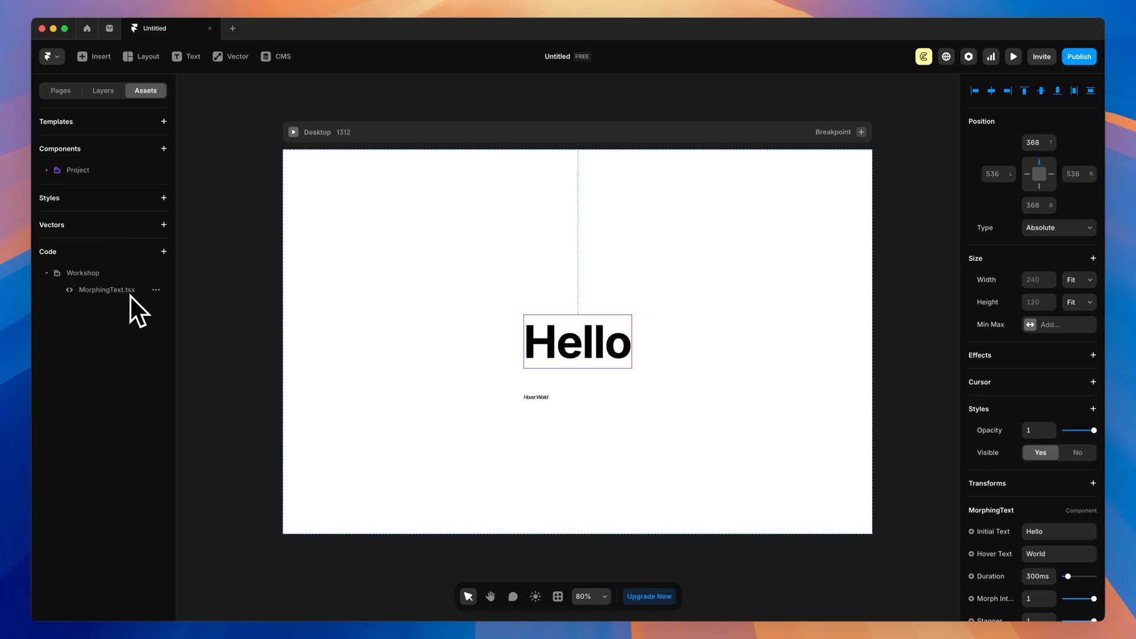
double_click(107, 289)
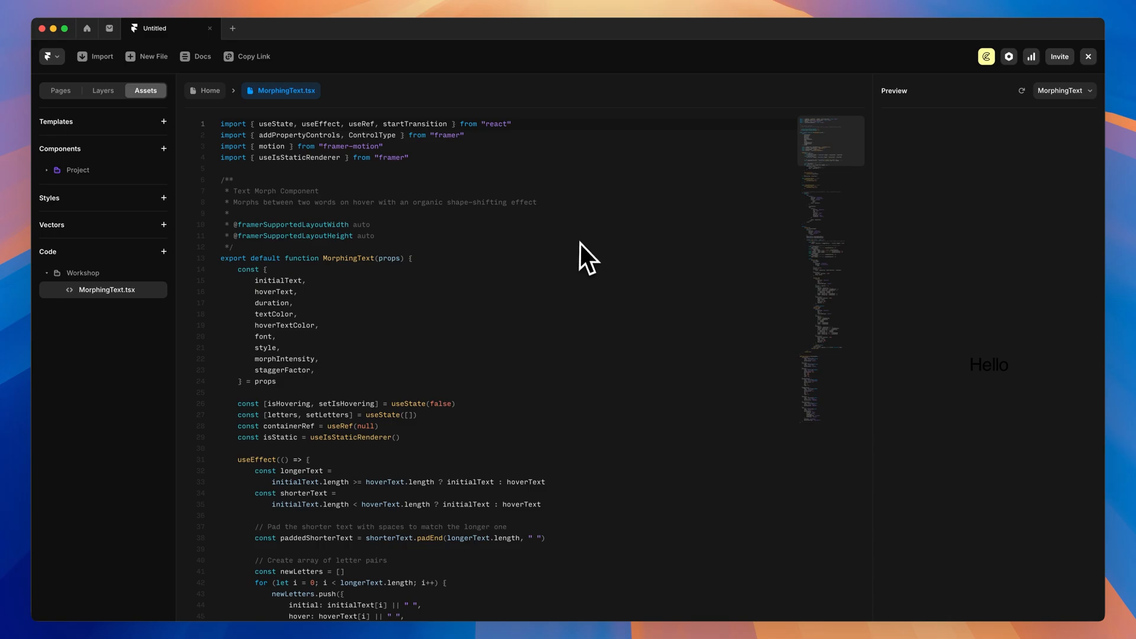
scroll(down, 3)
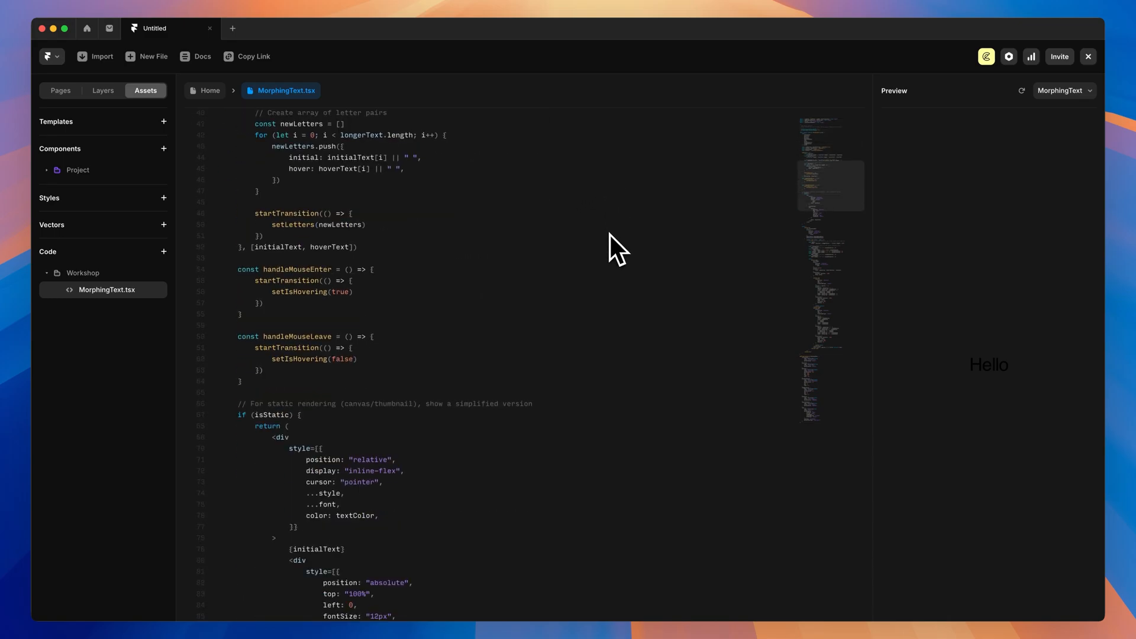
scroll(down, 3)
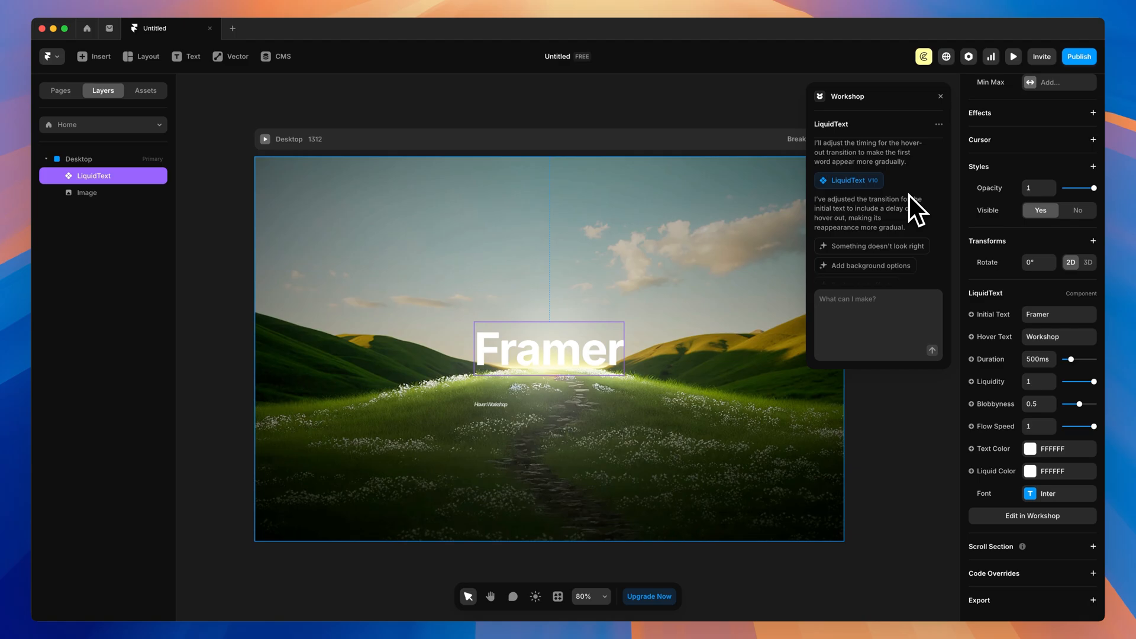
Preview the page with the liquid Framer text over the grassy landscape
click(1014, 56)
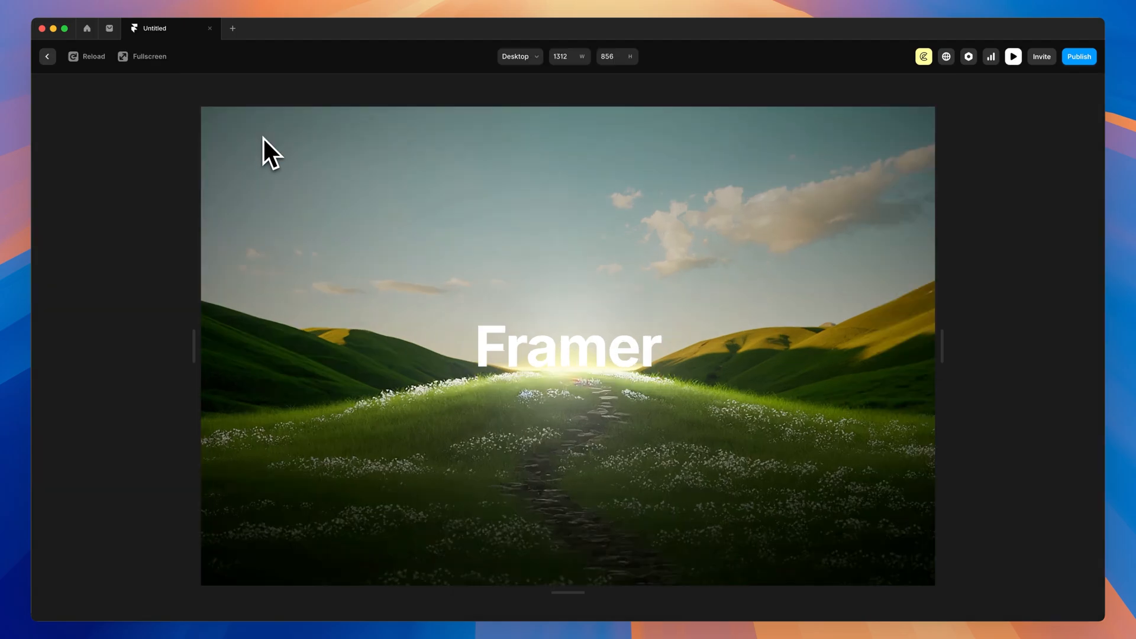
mouse_move(685, 428)
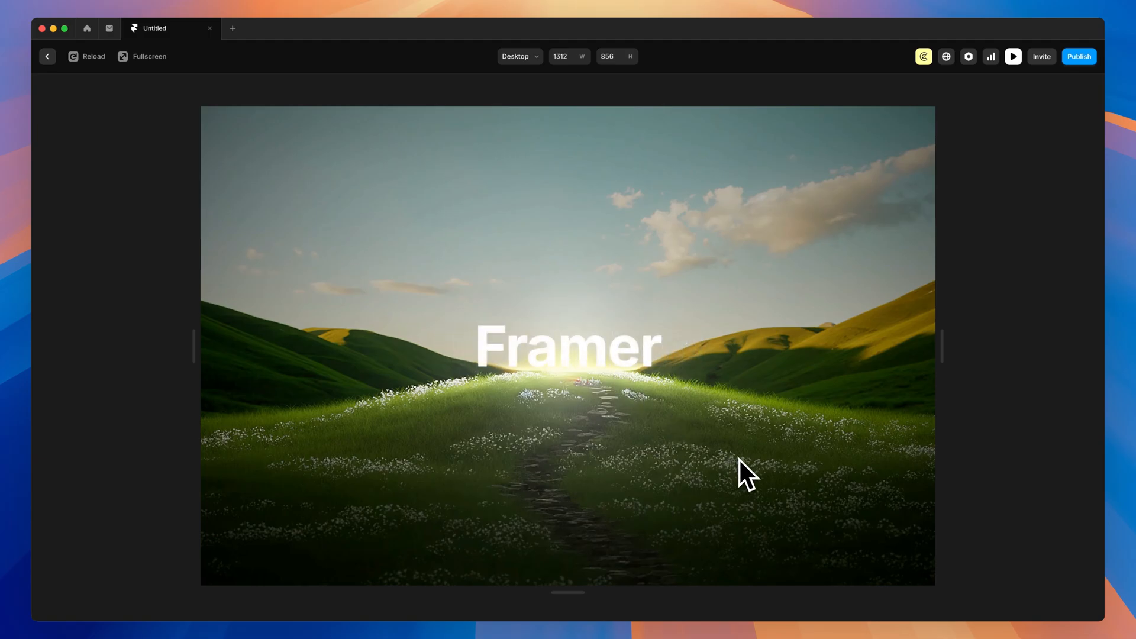
Leave the preview and return to the Workshop Testing canvas with the GlassCard selected
click(47, 55)
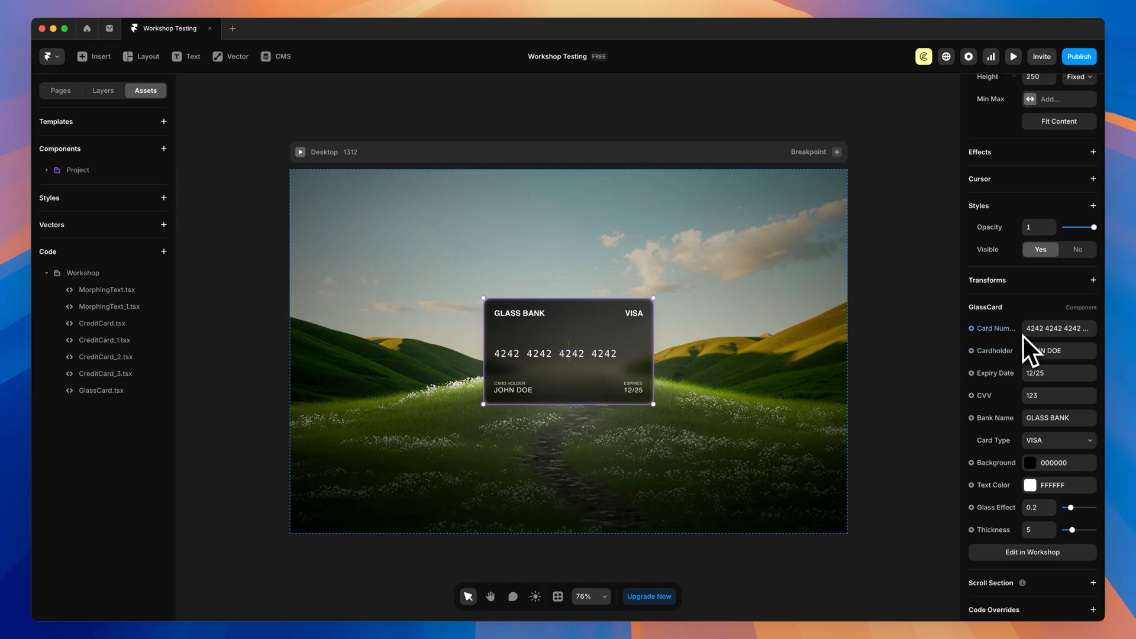
Set the GlassCard cardholder to Caler Edwards and its CVV to 999, then preview the card
click(1059, 350)
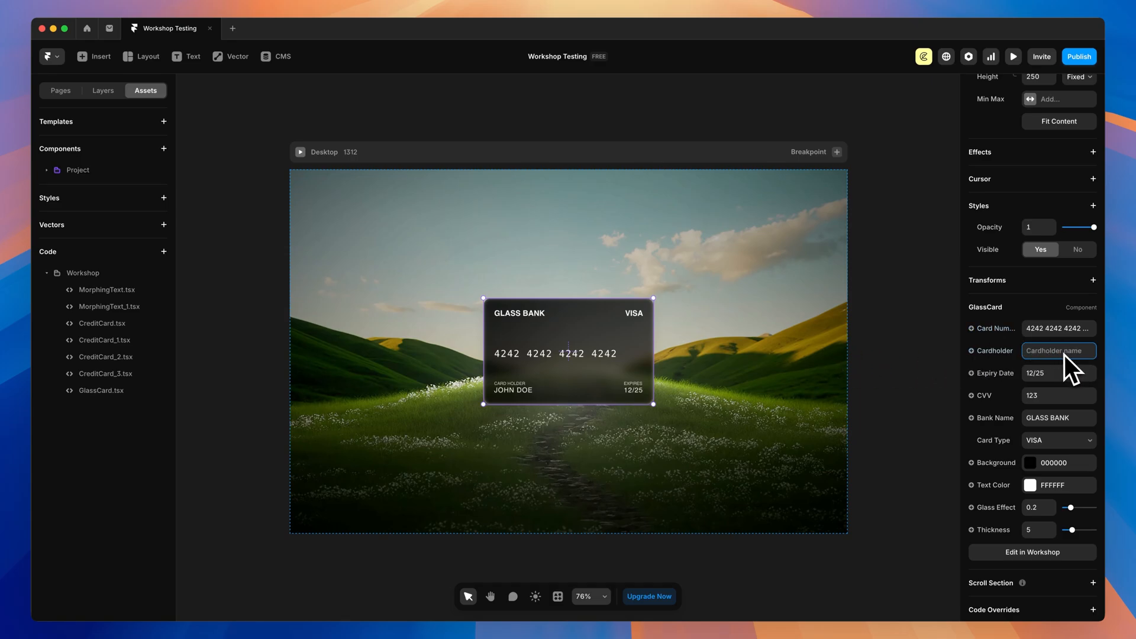
text(Caler Edan)
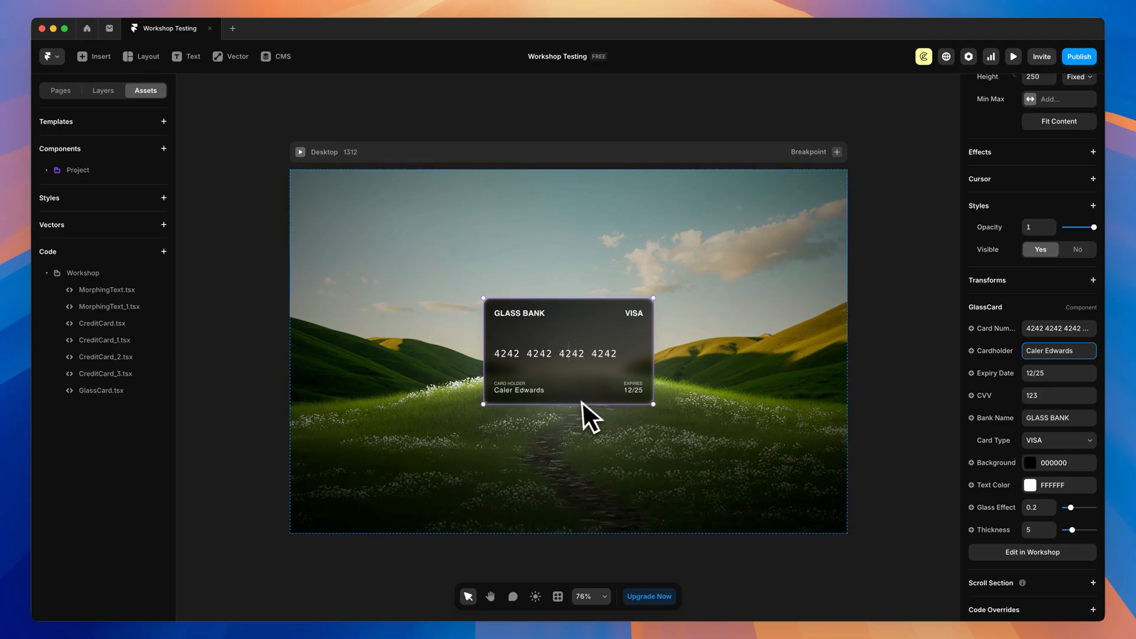
mouse_move(772, 417)
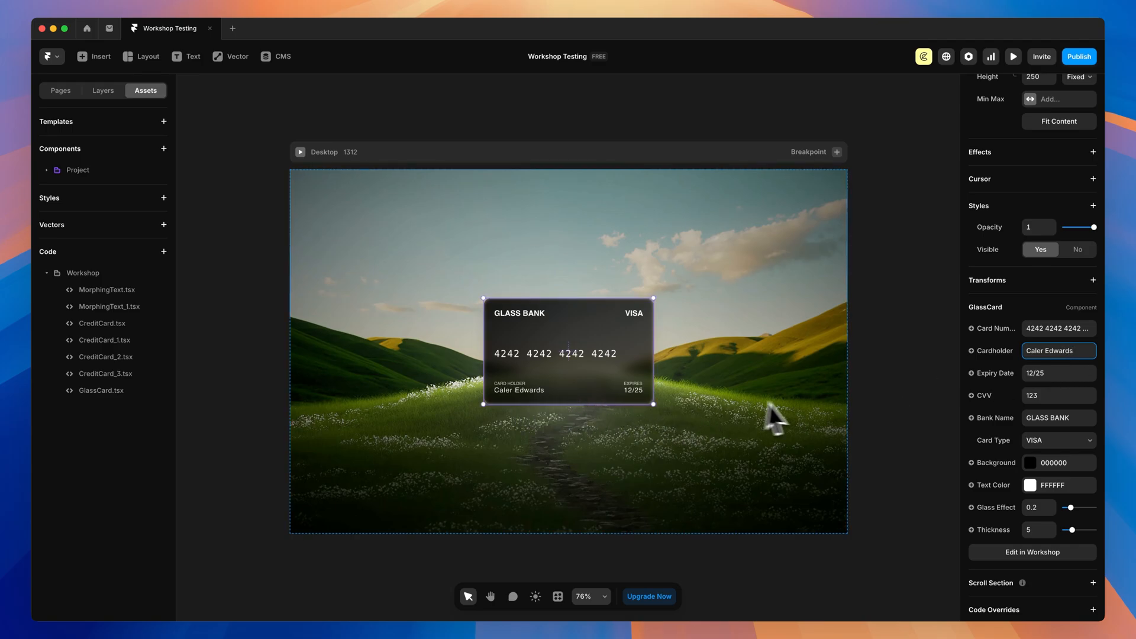
click(1058, 395)
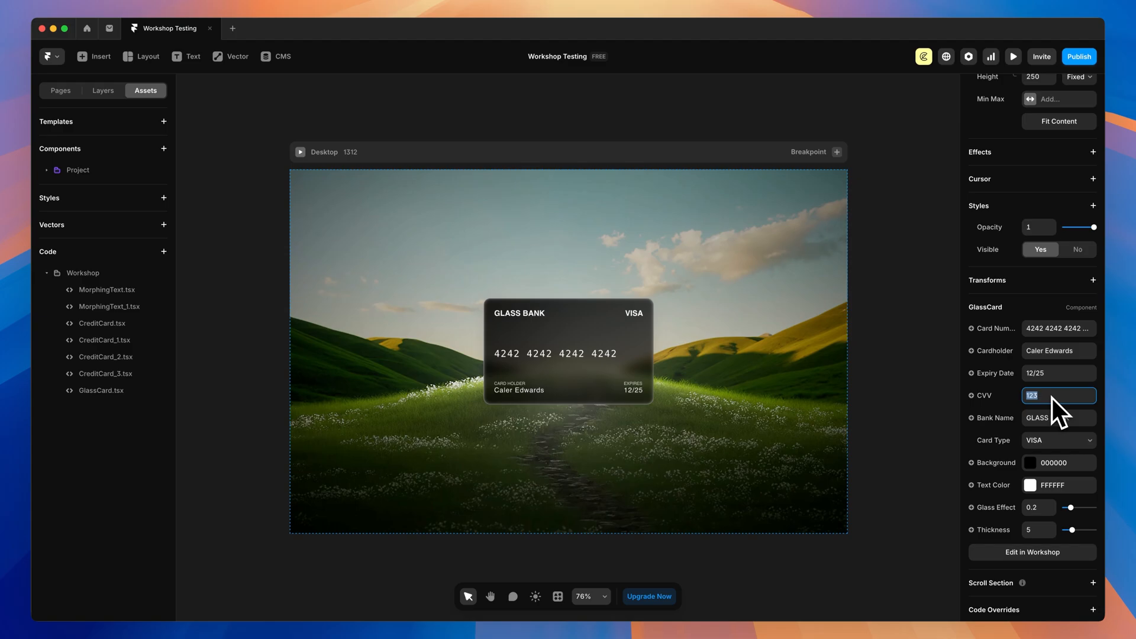
text(999)
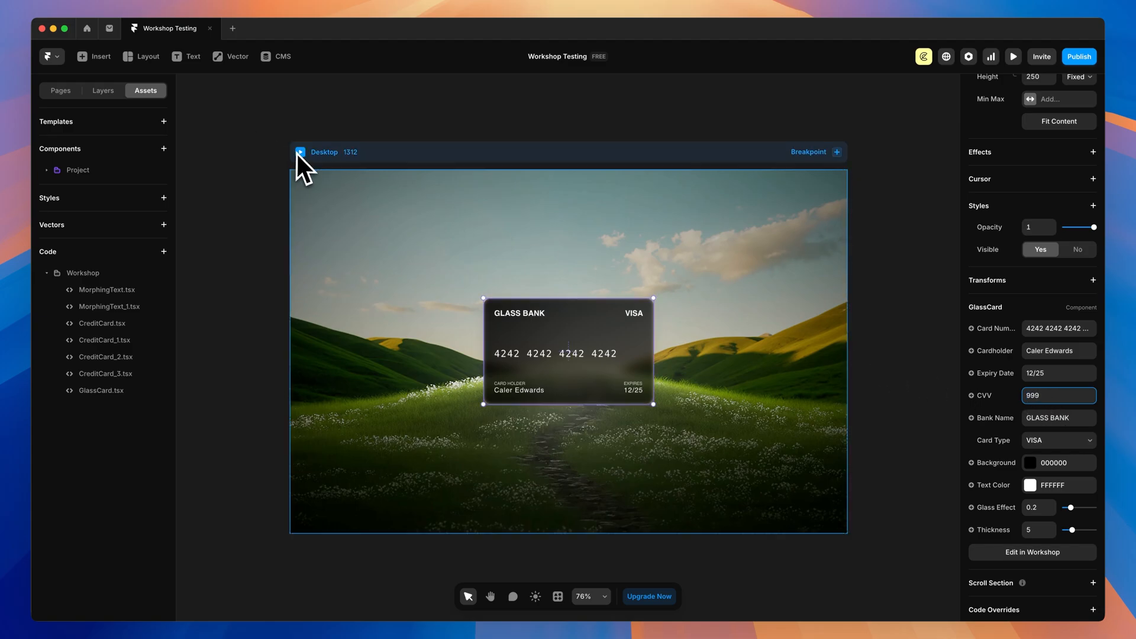
click(1013, 56)
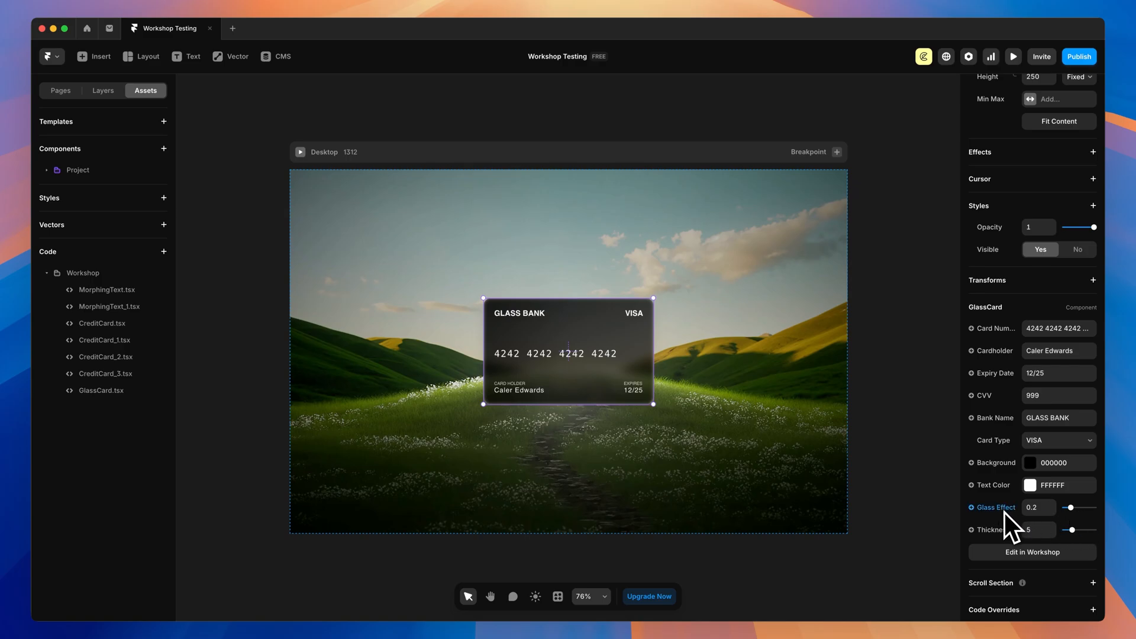
mouse_move(1014, 537)
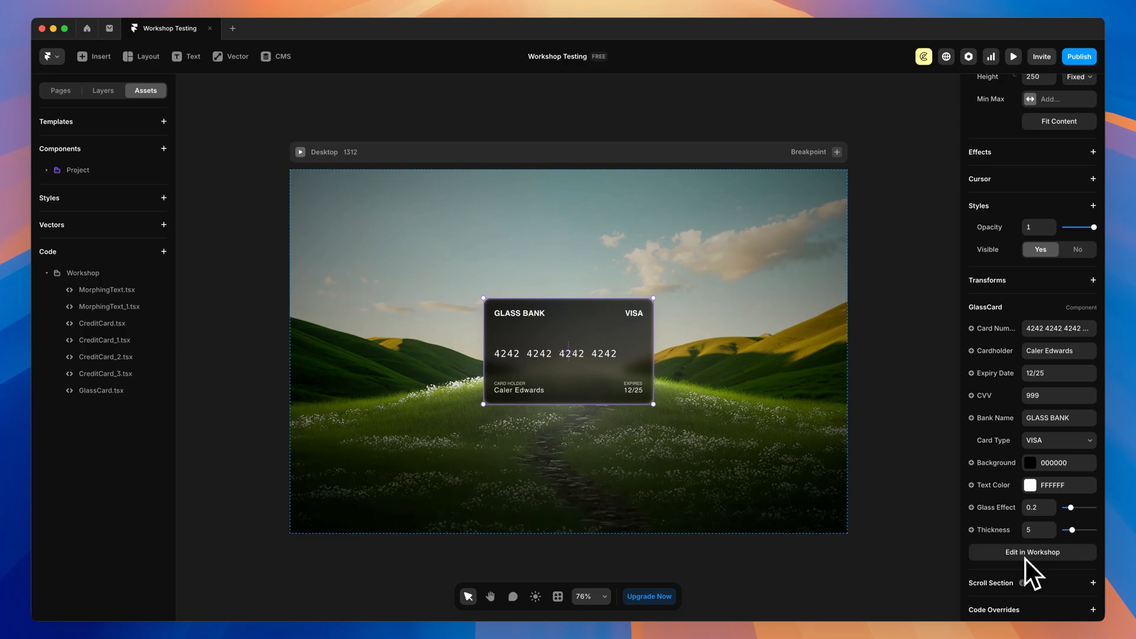
Use Edit in Workshop to open the GlassCard V1 conversation, restoring JOHN DOE and CVV 123
click(1032, 552)
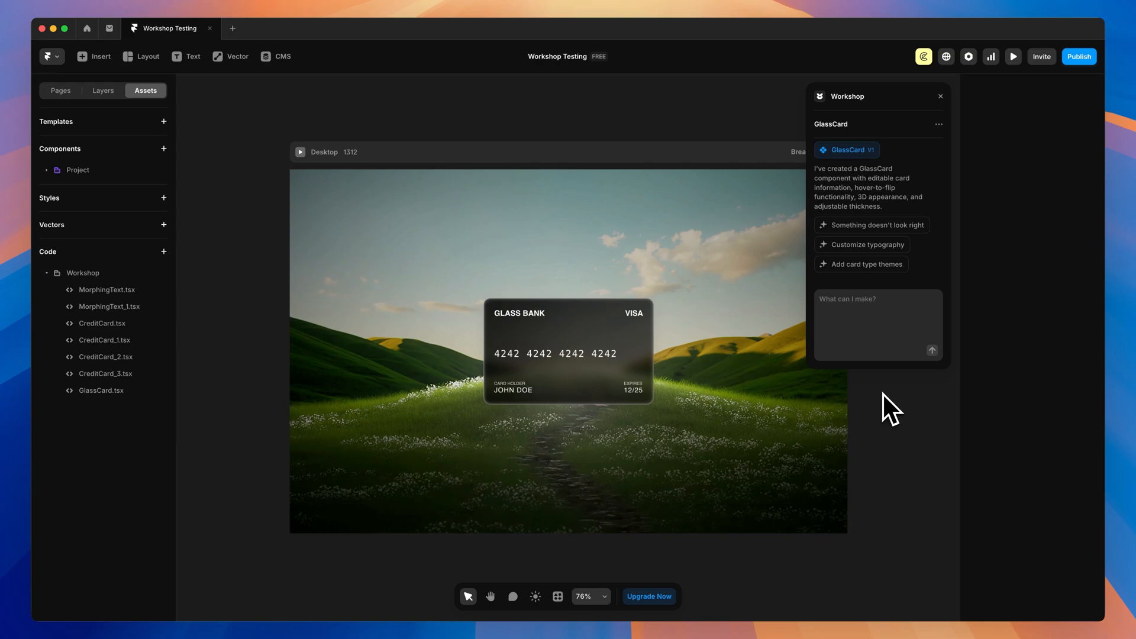
mouse_move(898, 414)
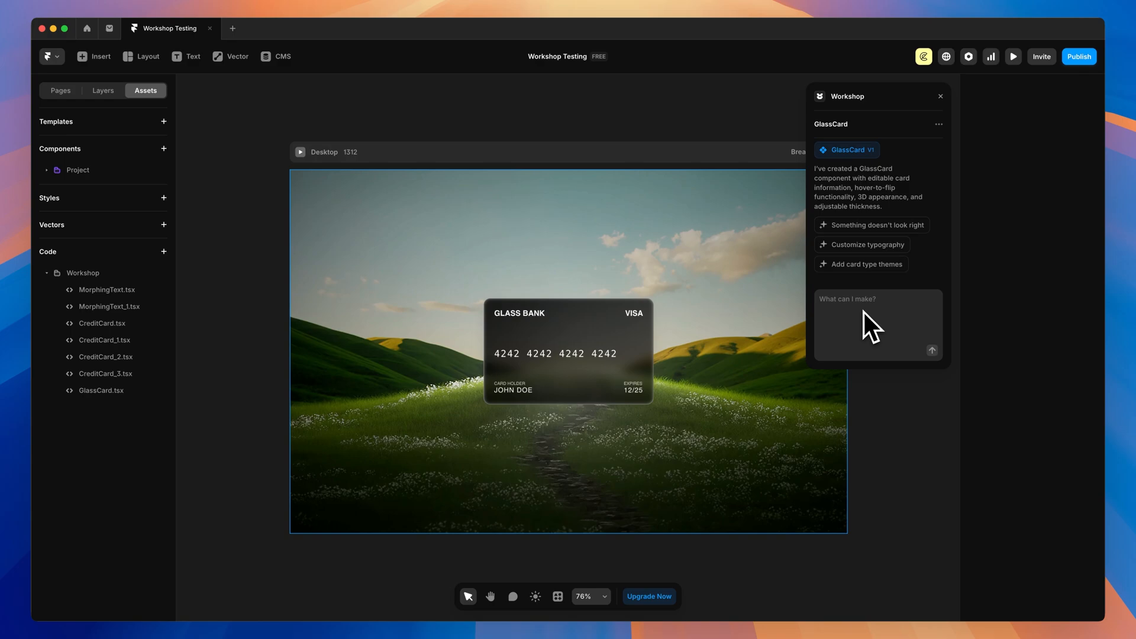
mouse_move(883, 325)
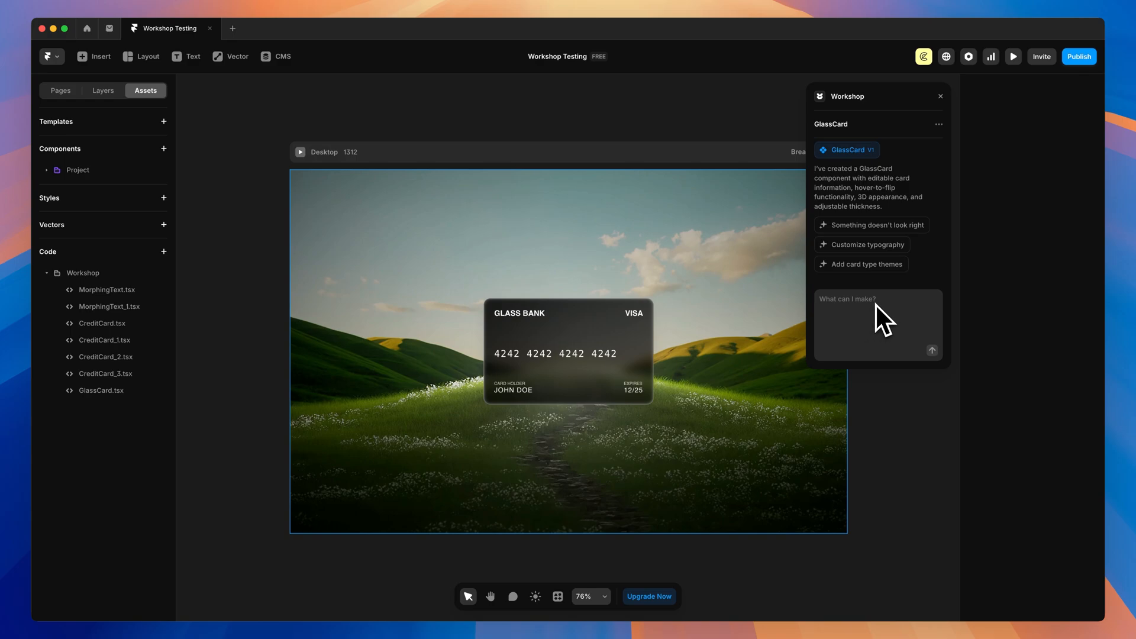
mouse_move(895, 226)
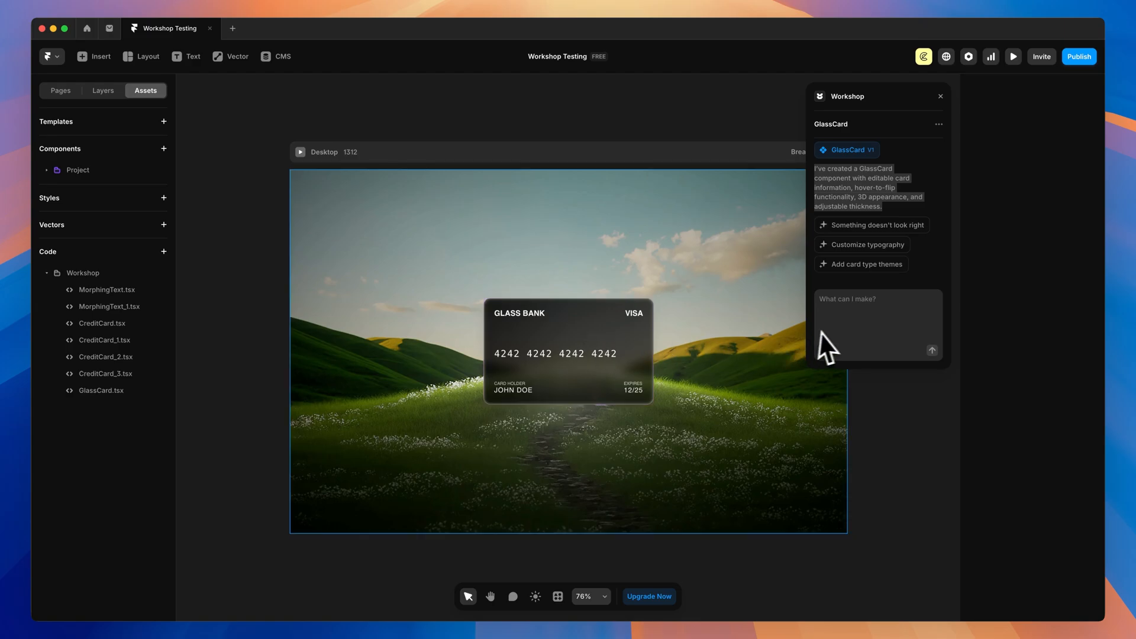
click(579, 346)
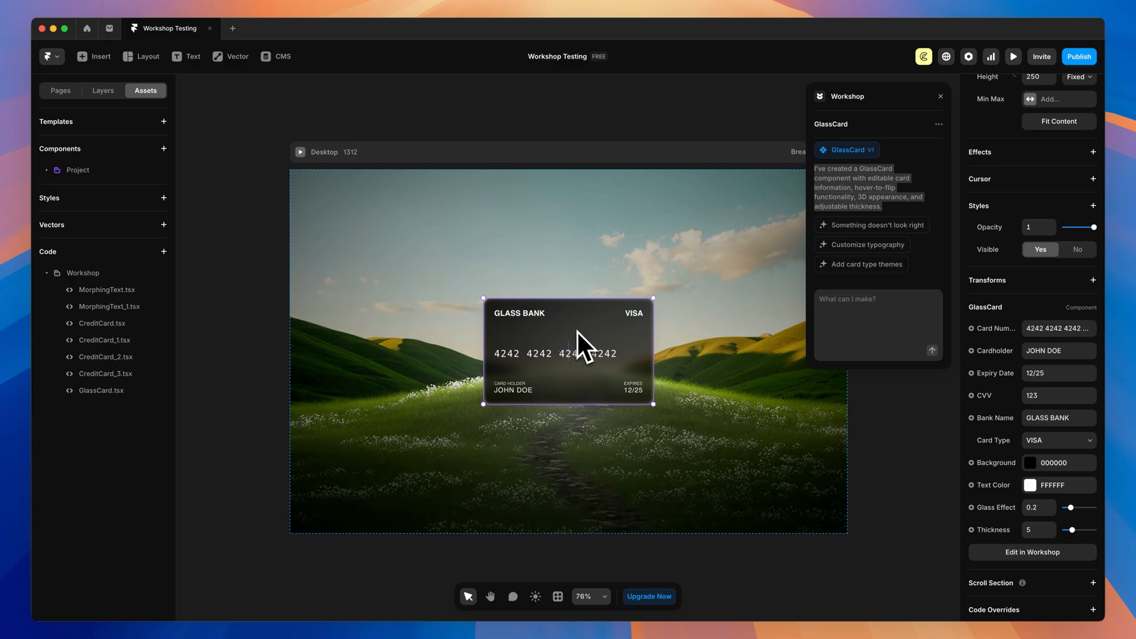
mouse_move(874, 211)
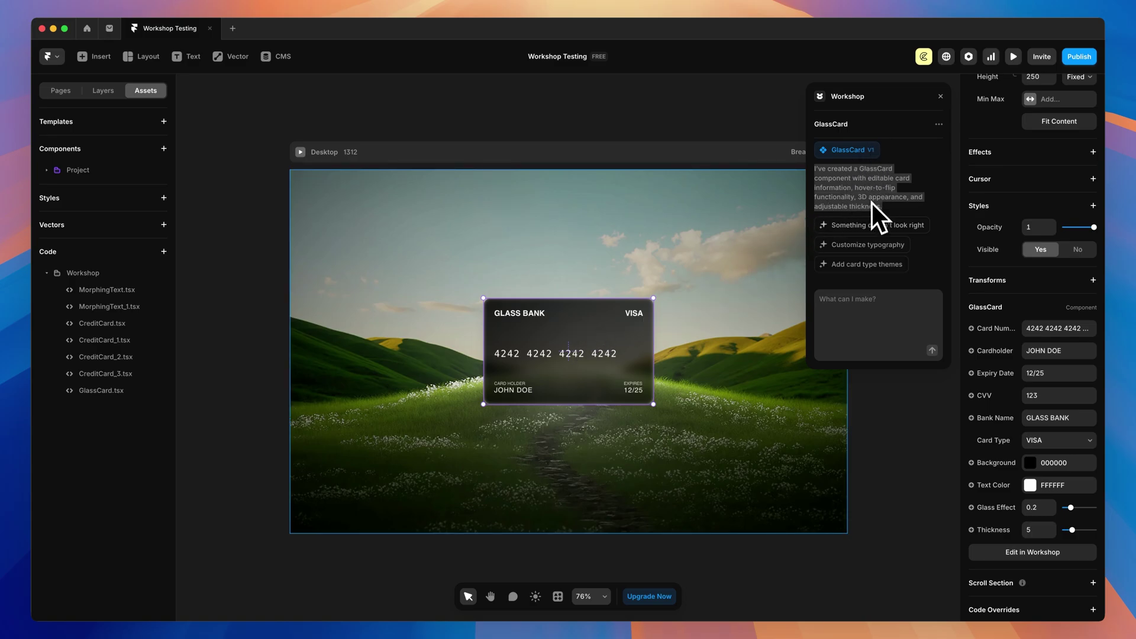
View GlassCard.tsx in the code editor and scroll down to its front-card styling
click(102, 390)
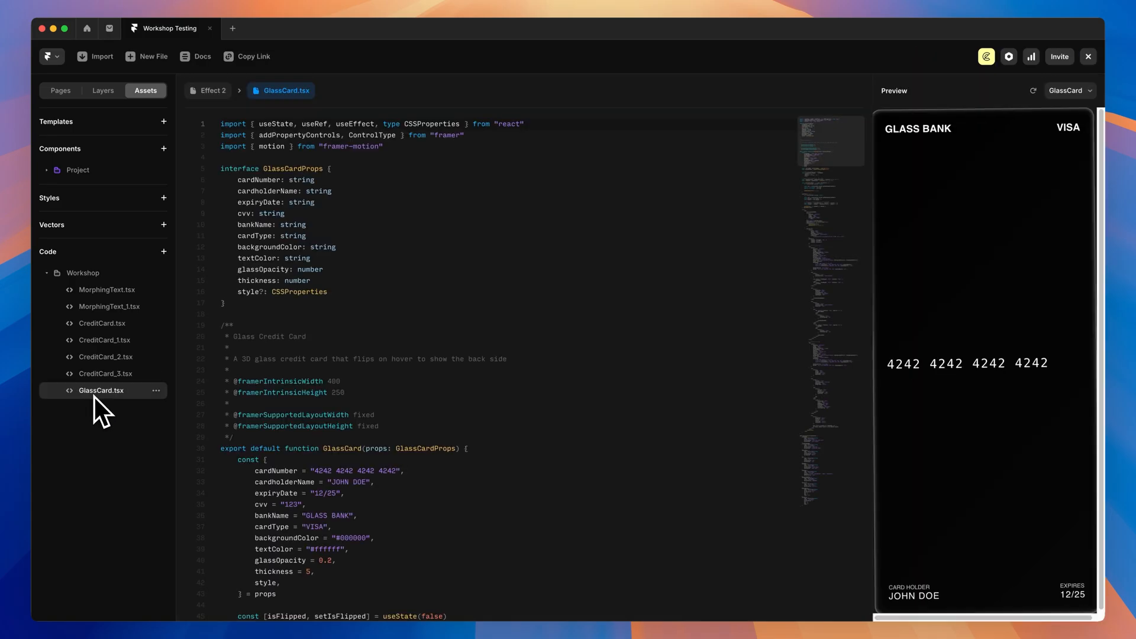
scroll(down, 3)
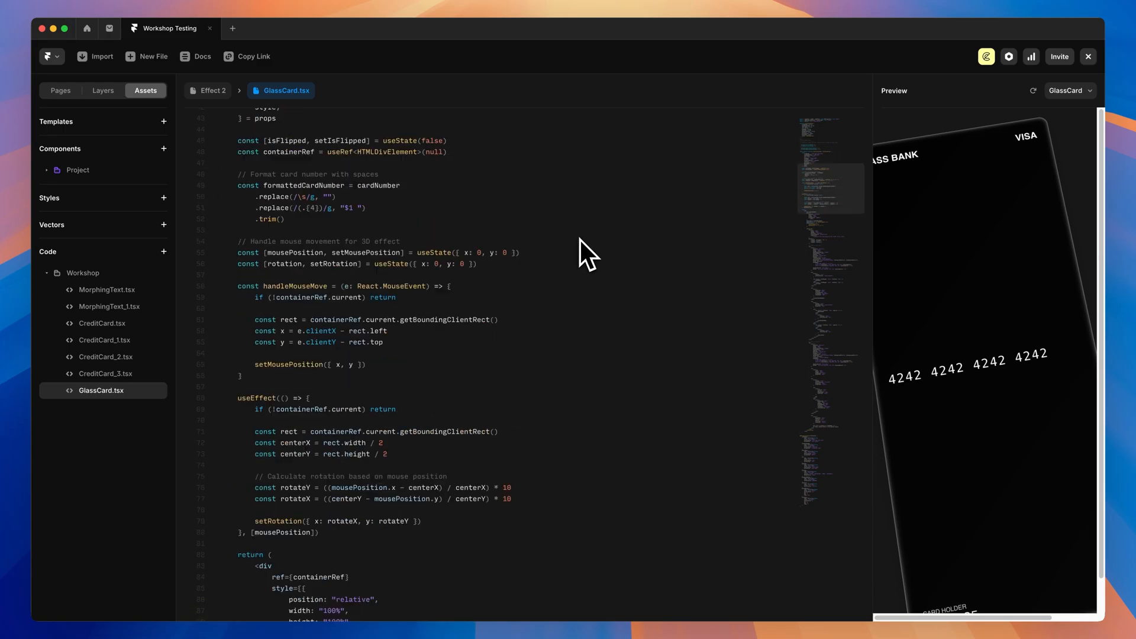
scroll(down, 3)
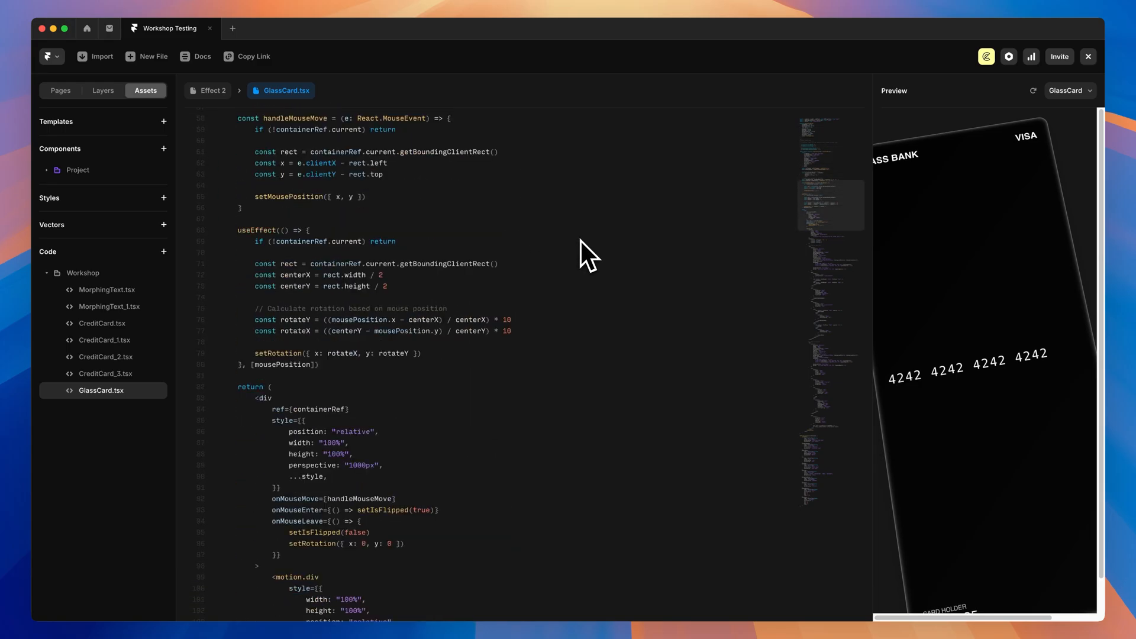
scroll(down, 3)
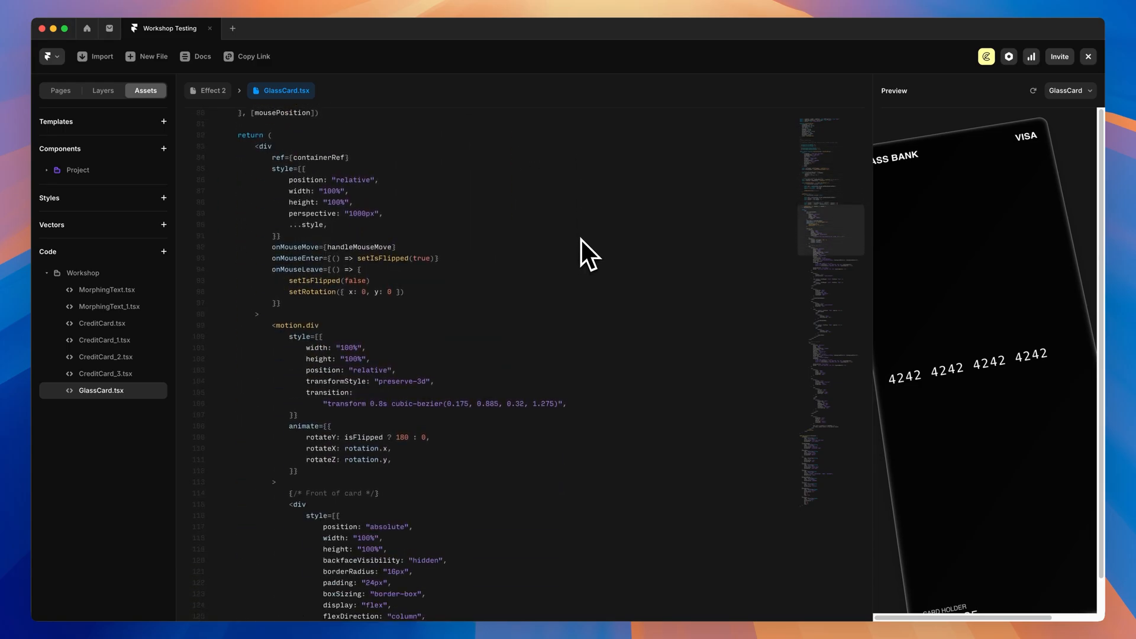
scroll(down, 3)
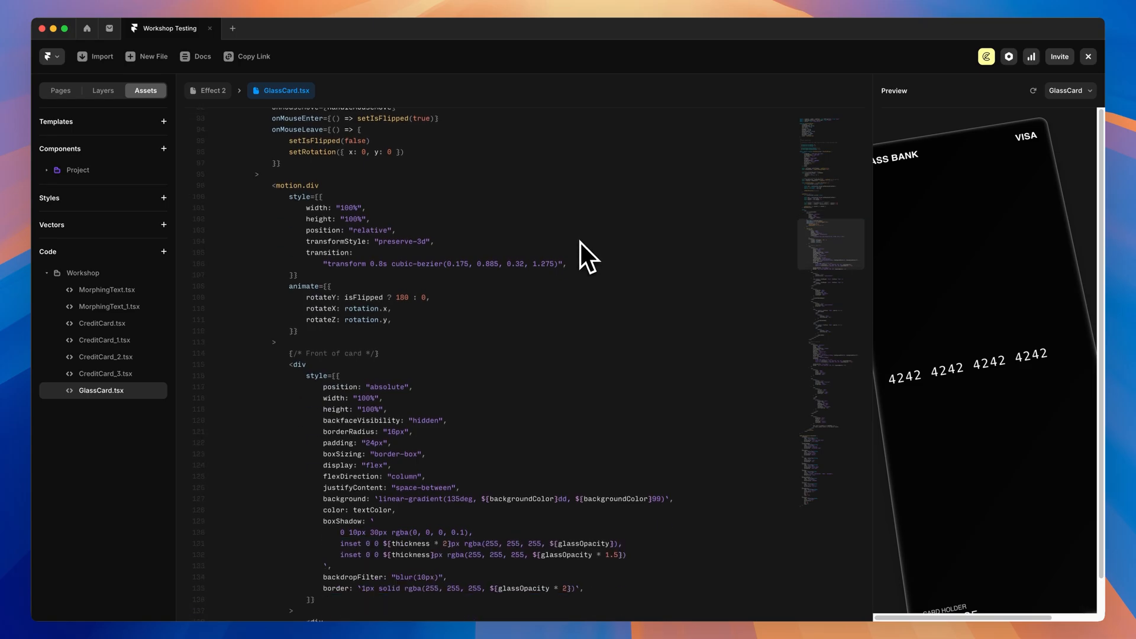
scroll(down, 3)
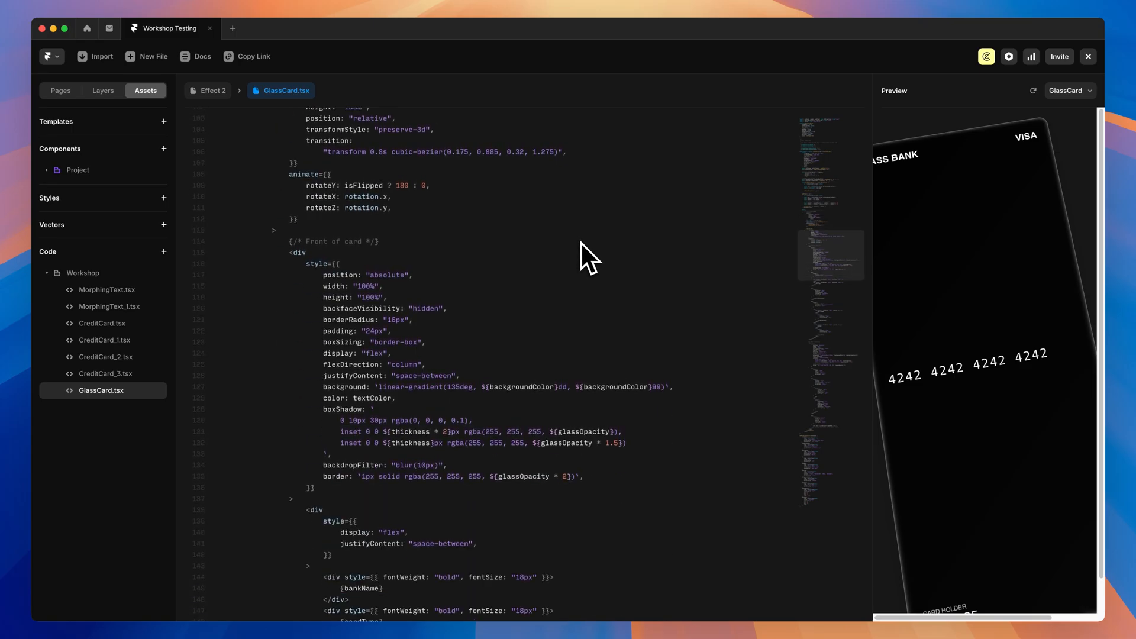
scroll(down, 3)
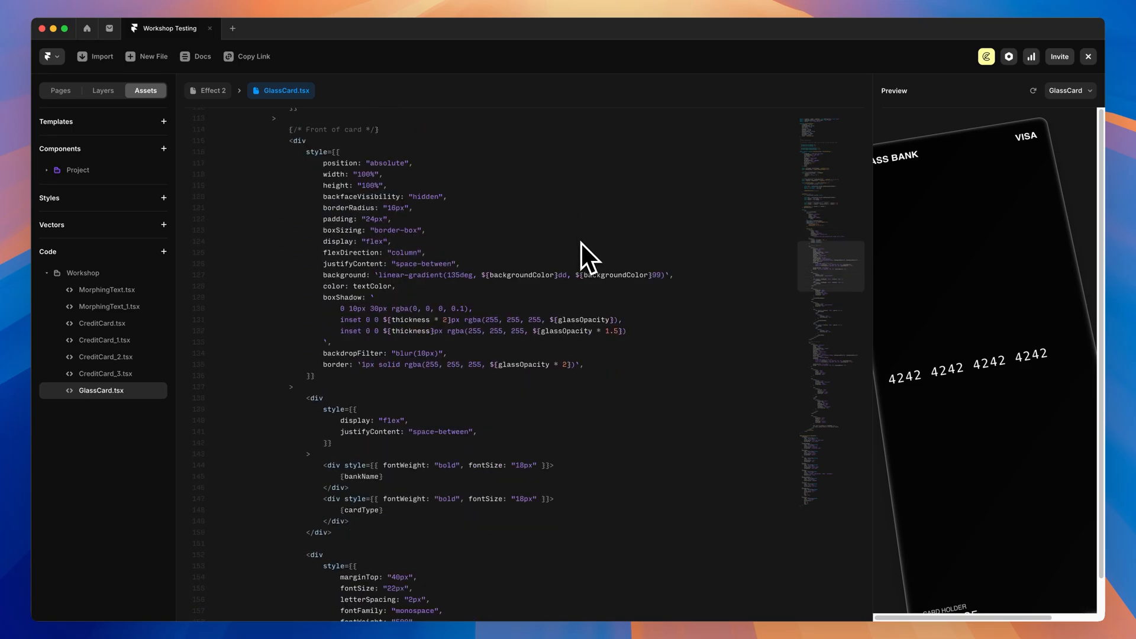
mouse_move(210, 104)
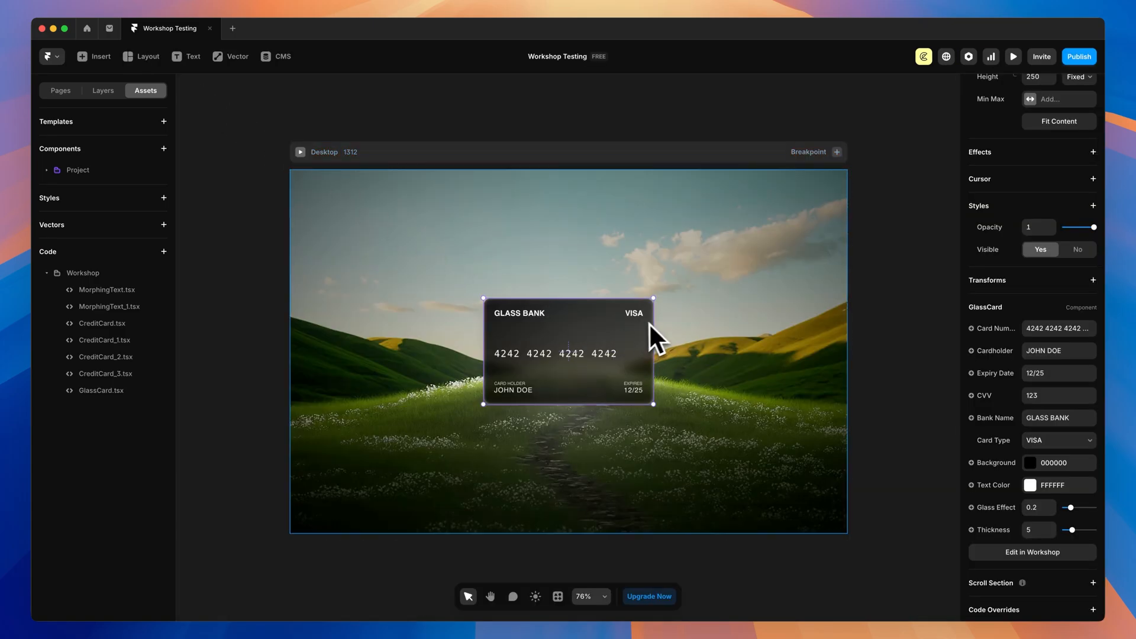
mouse_move(923, 310)
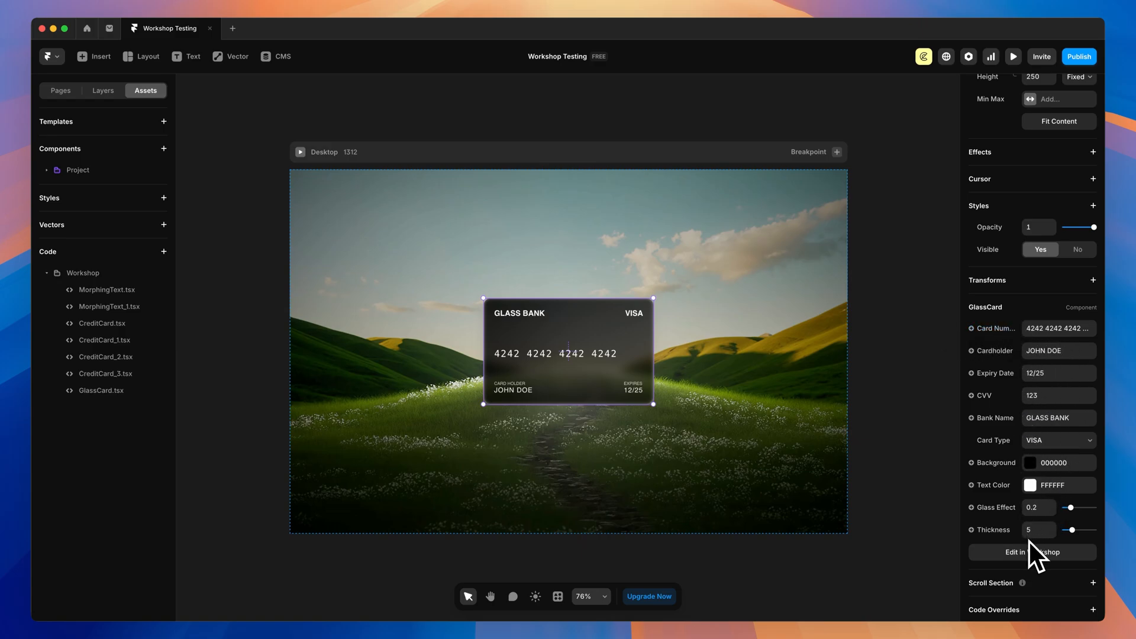
mouse_move(1049, 360)
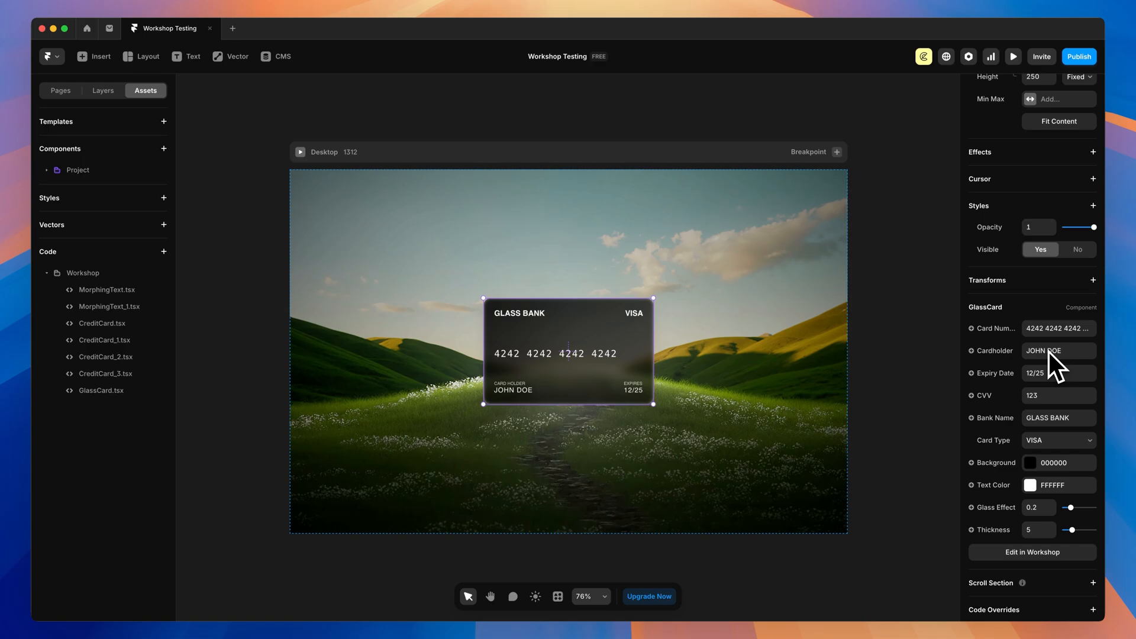
mouse_move(916, 366)
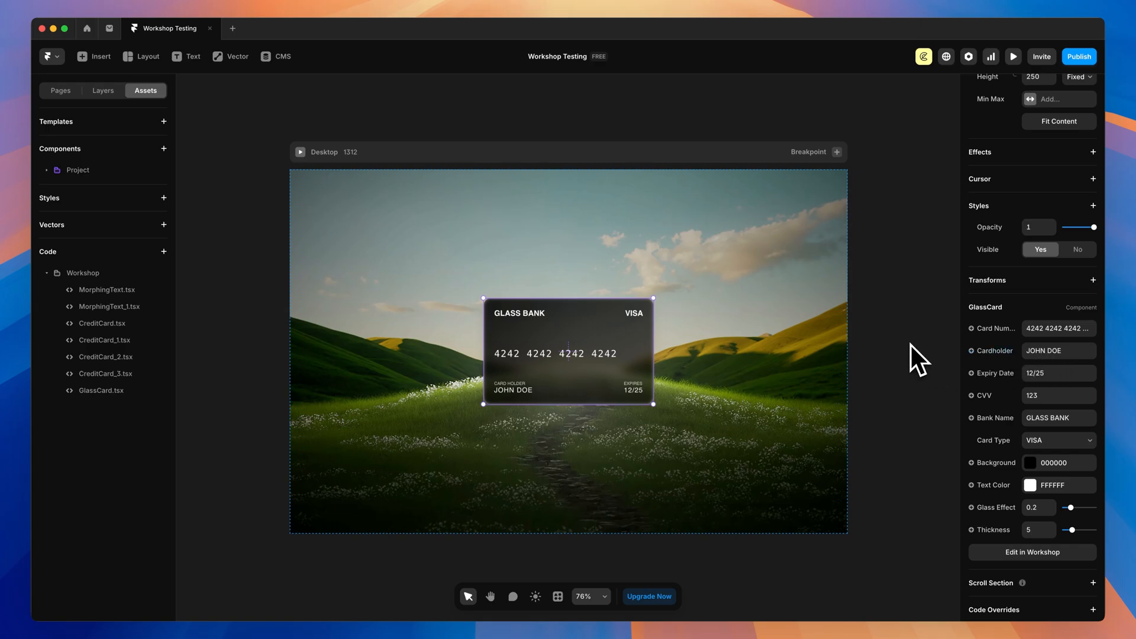